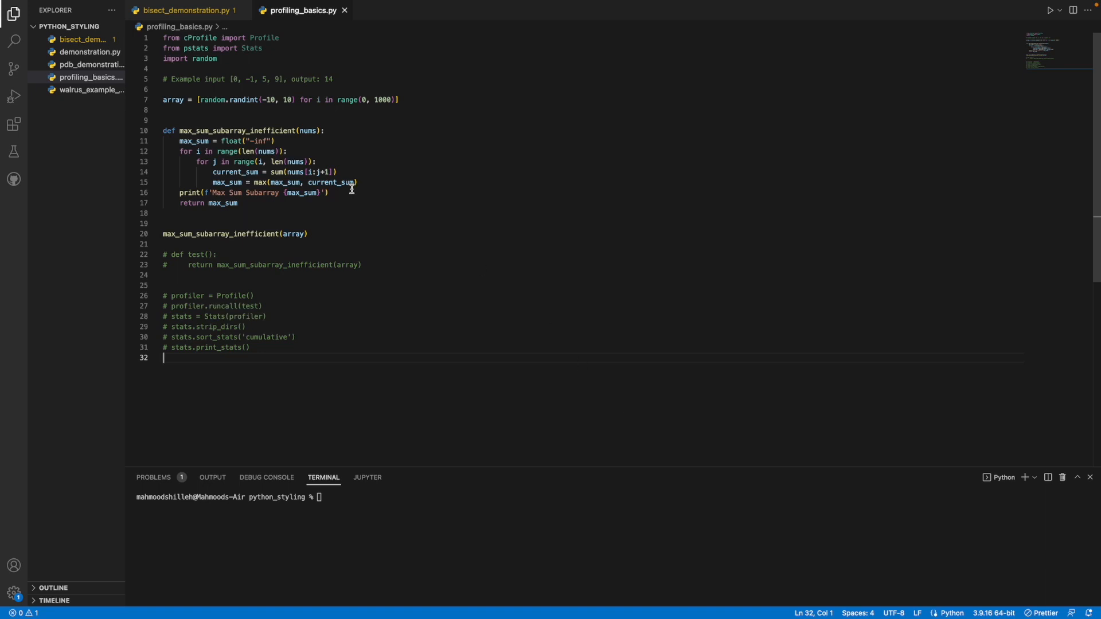
Step: Review the cProfile import and the max_sum_subarray_inefficient function before adding a blank line above '# def test():'
double_click(200, 37)
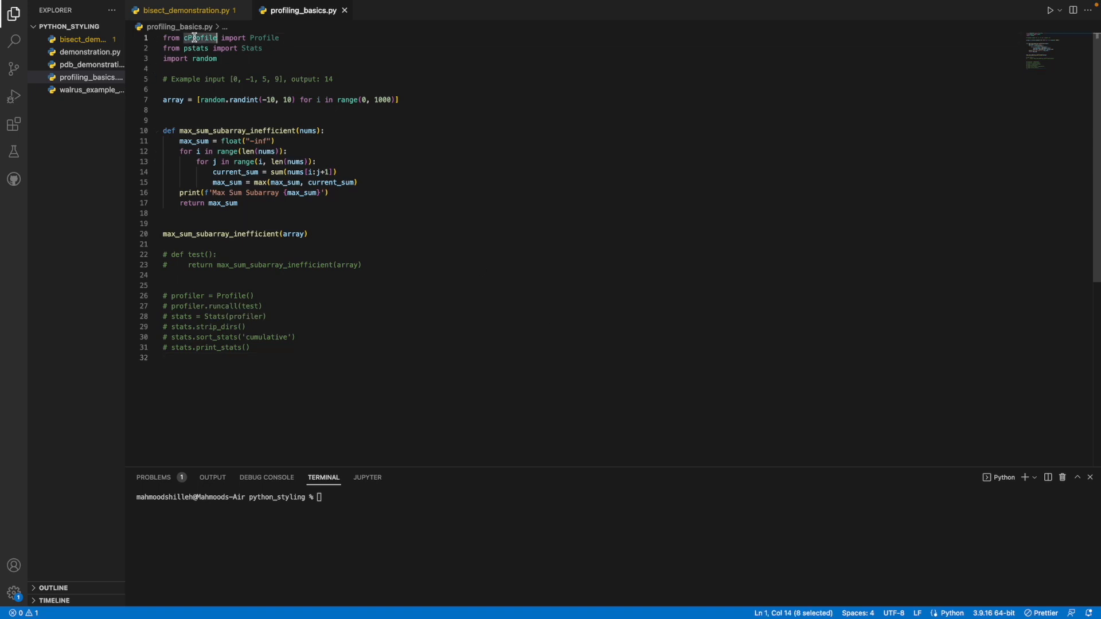
mouse_move(265, 37)
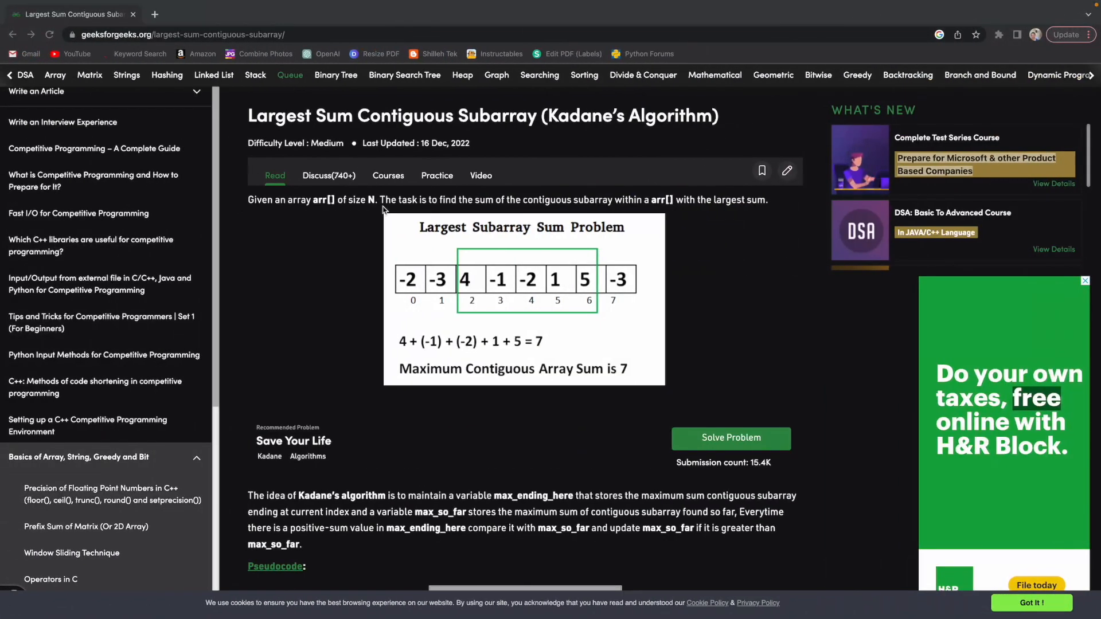
scroll("down", 3)
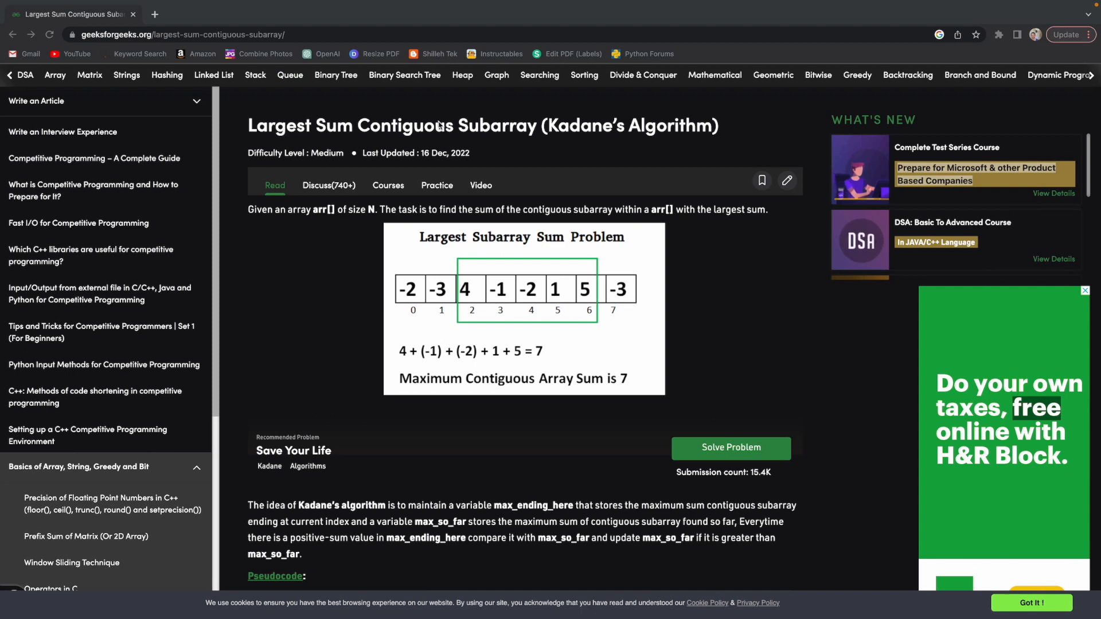
mouse_move(366, 218)
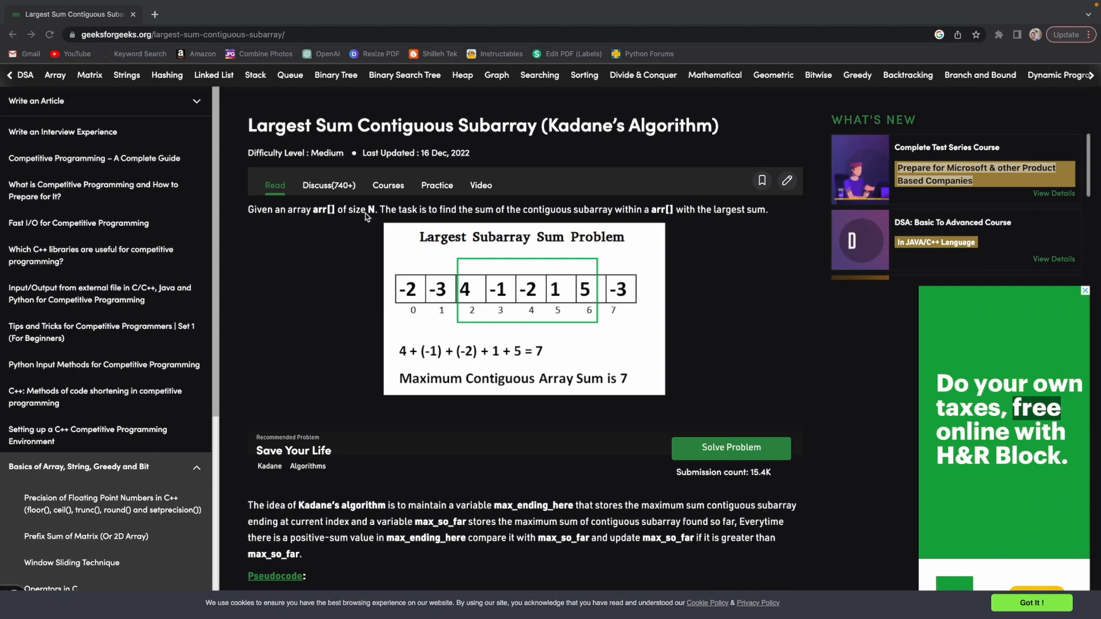
mouse_move(537, 224)
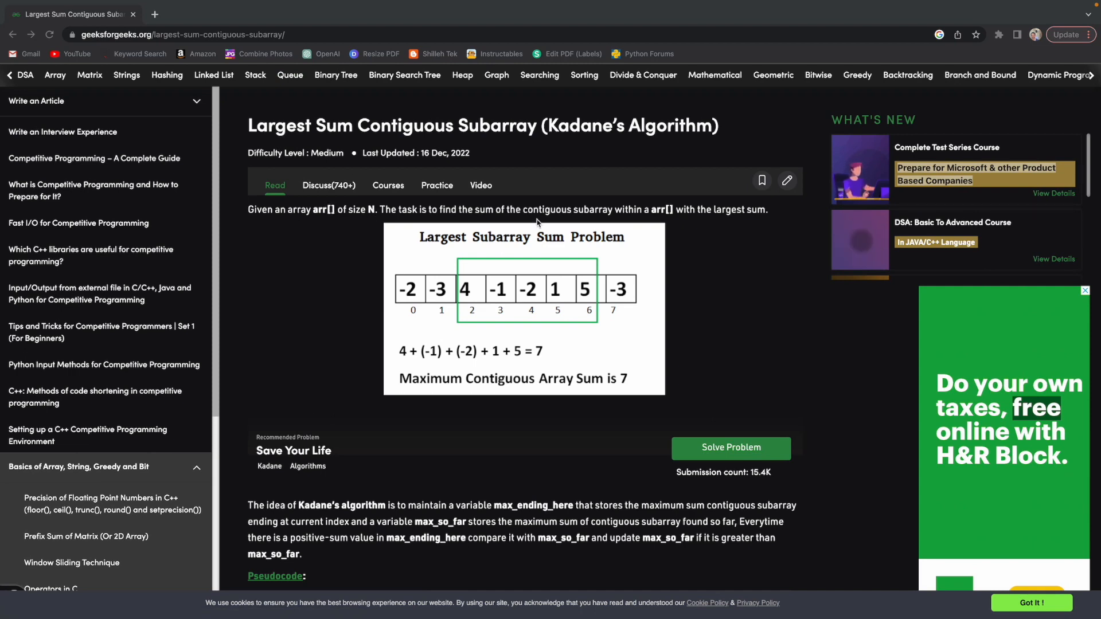
mouse_move(592, 265)
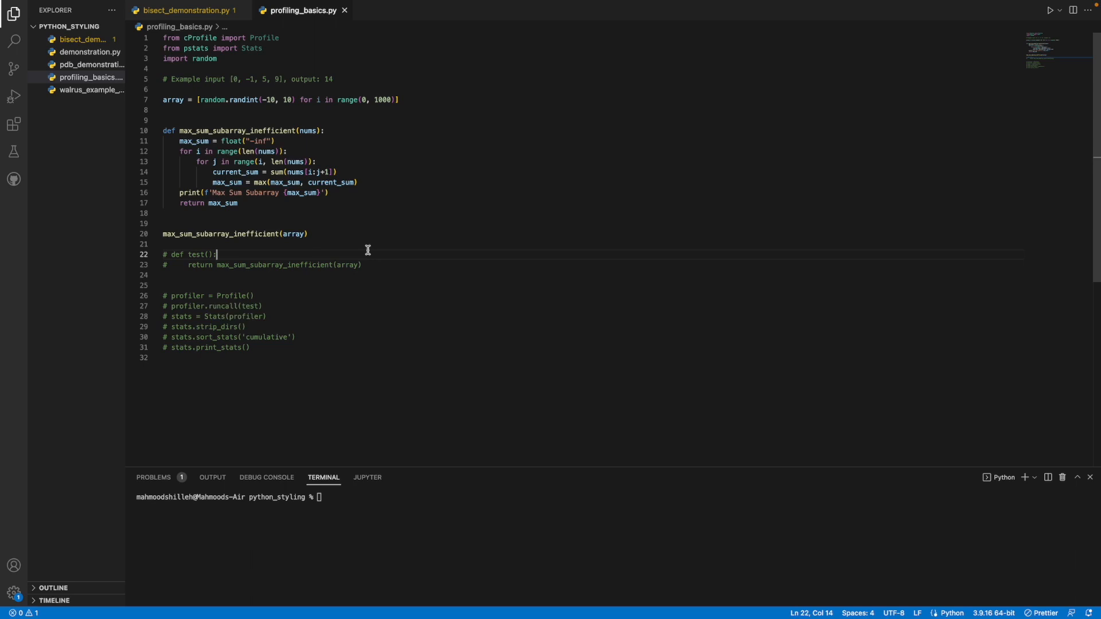
mouse_move(366, 249)
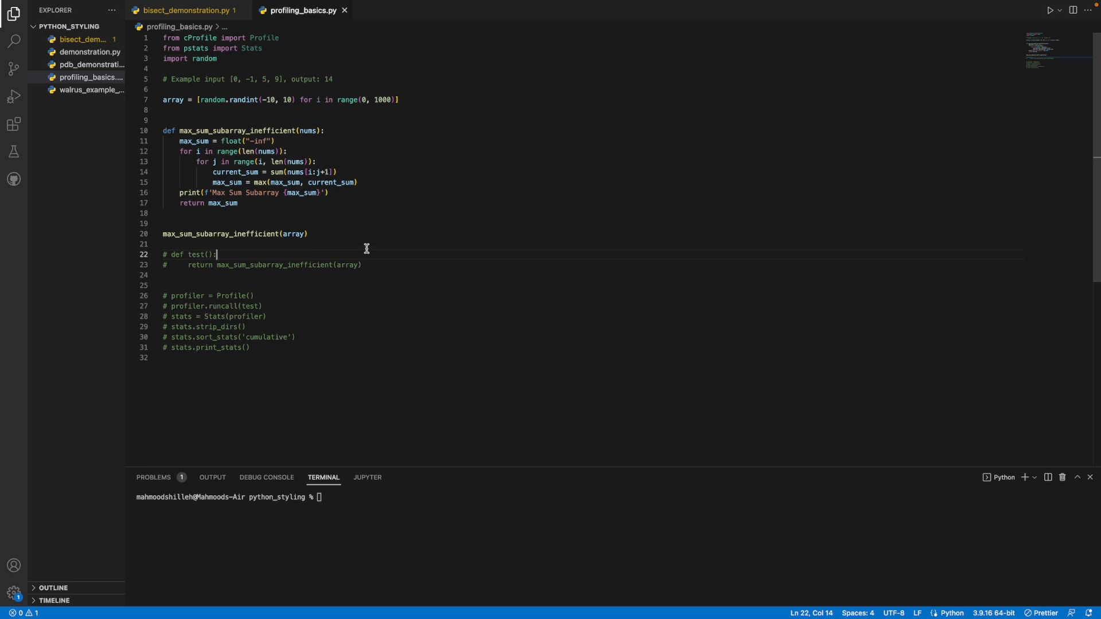
mouse_move(249, 193)
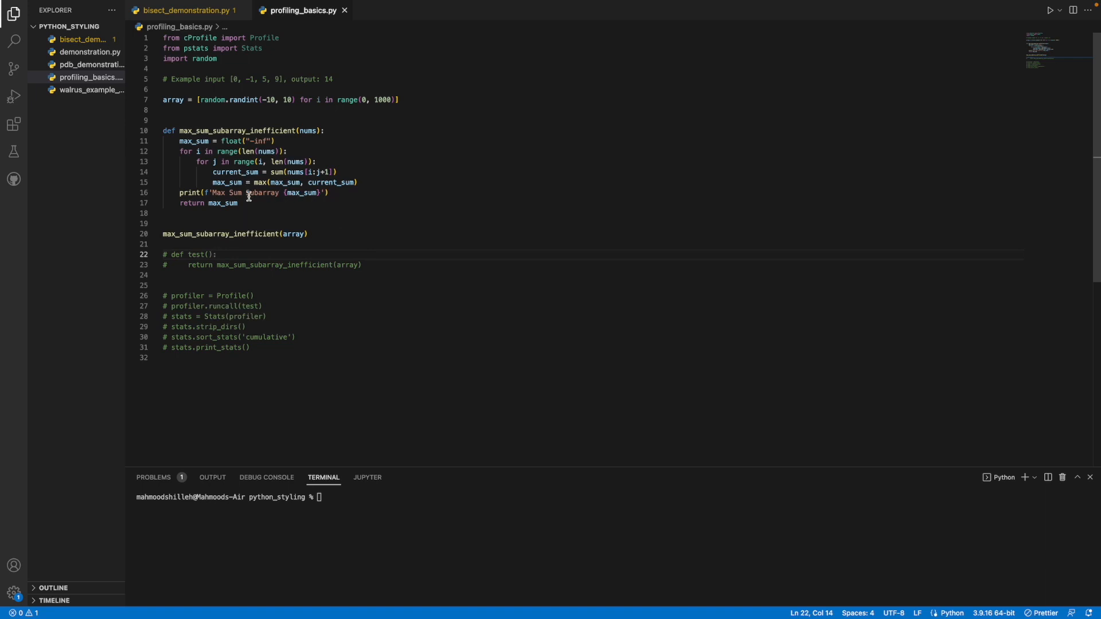
mouse_move(279, 197)
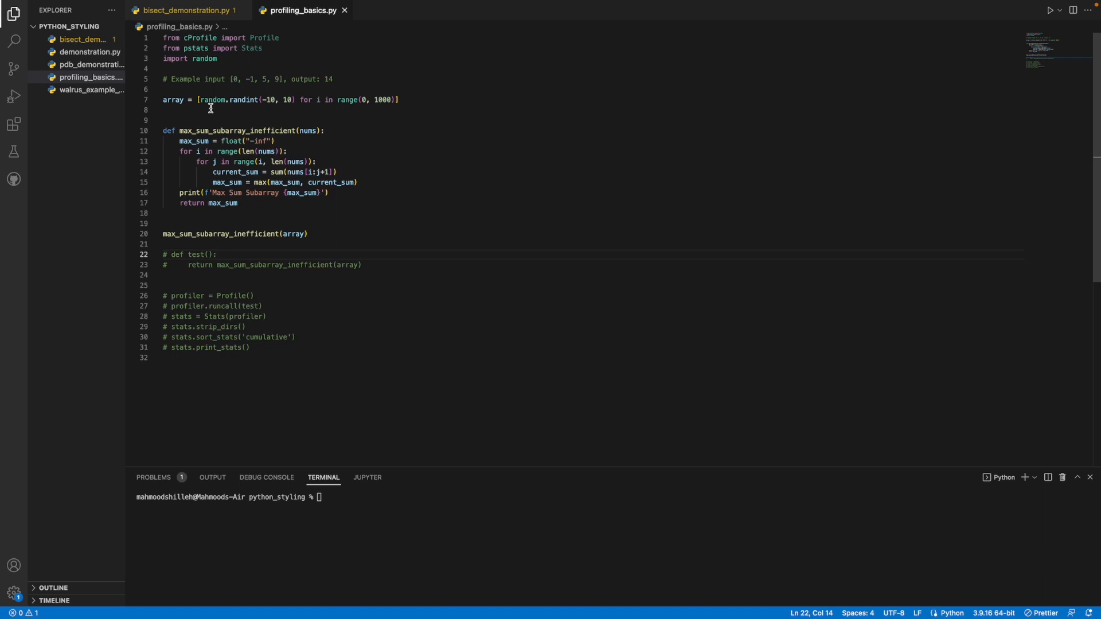
double_click(237, 130)
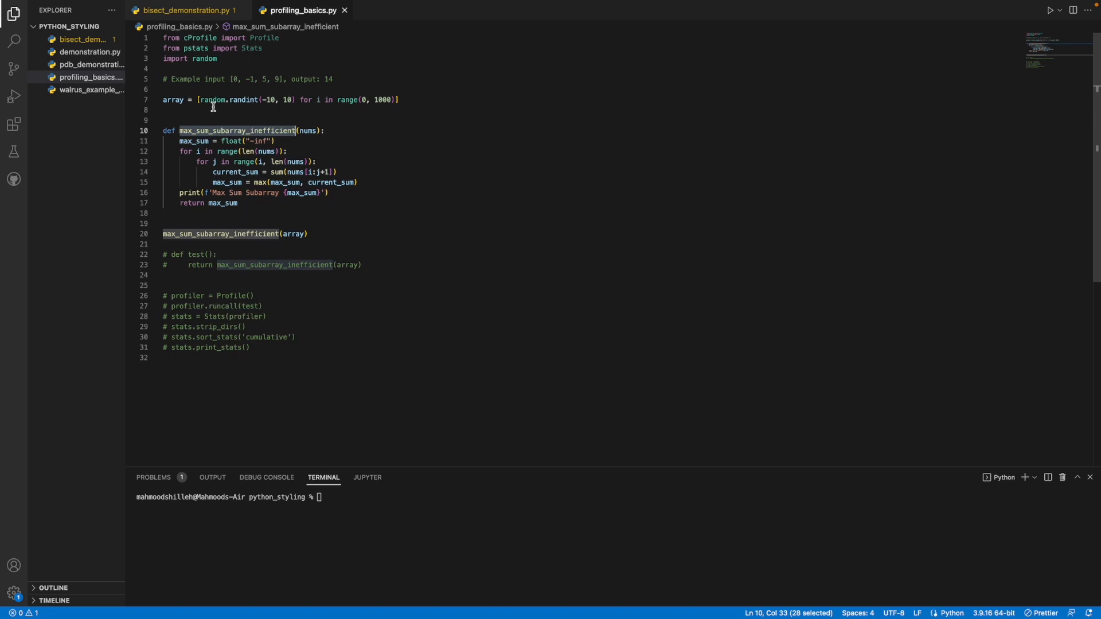
mouse_move(213, 105)
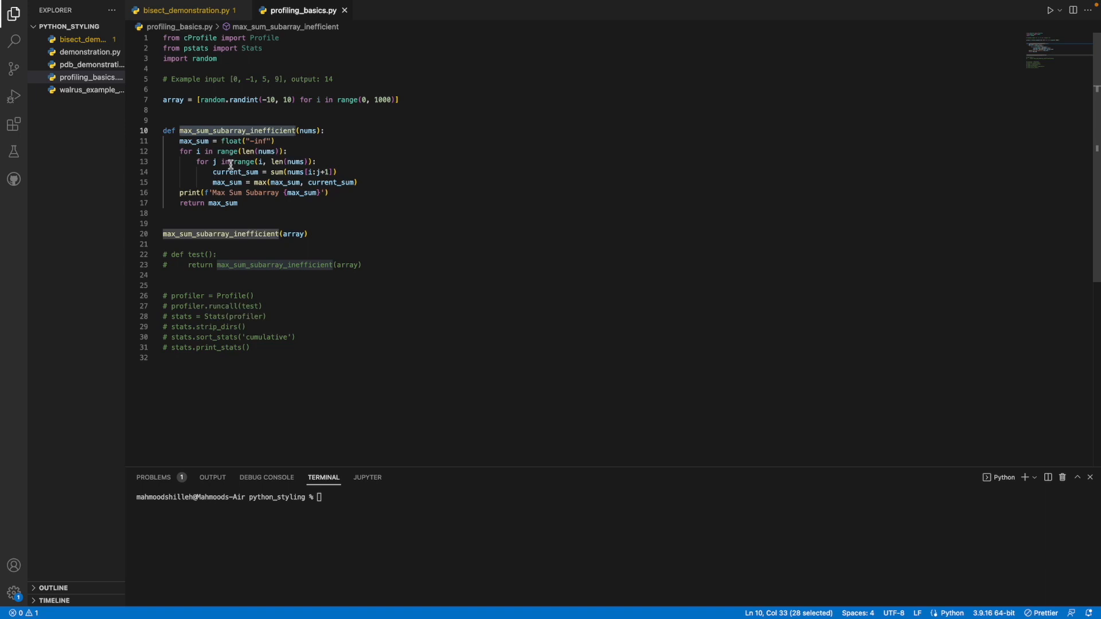
mouse_move(245, 179)
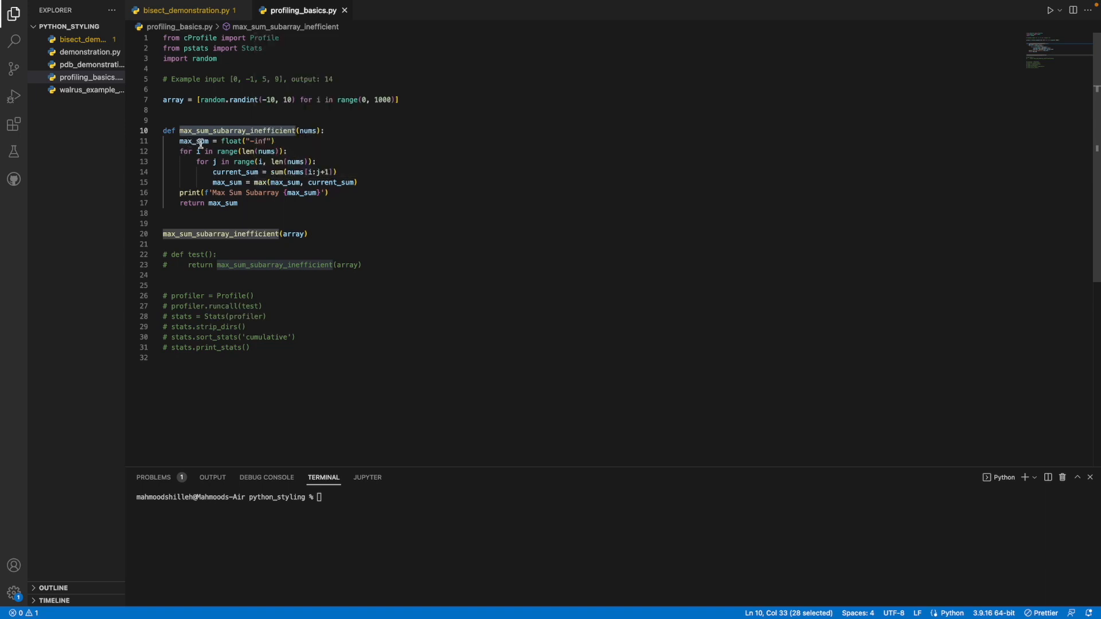
mouse_move(271, 161)
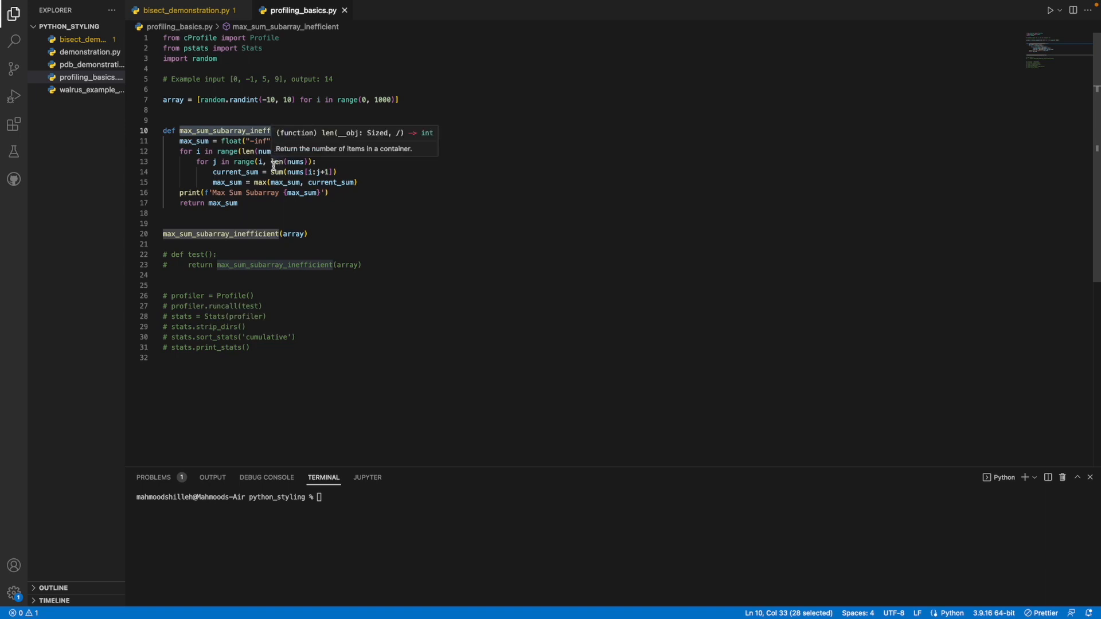
mouse_move(259, 140)
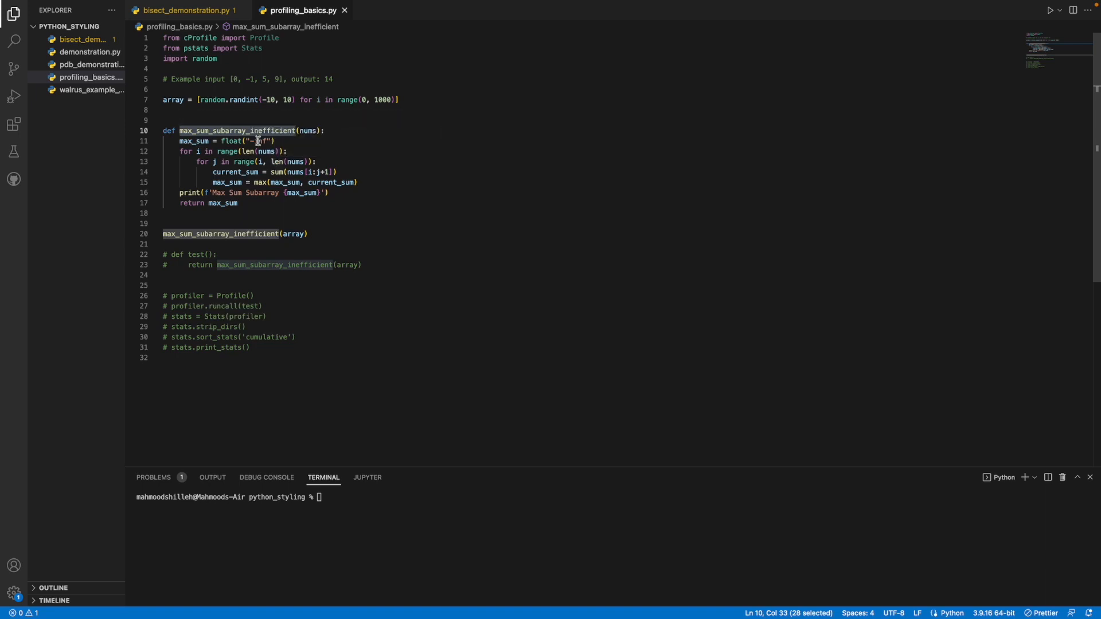
mouse_move(252, 123)
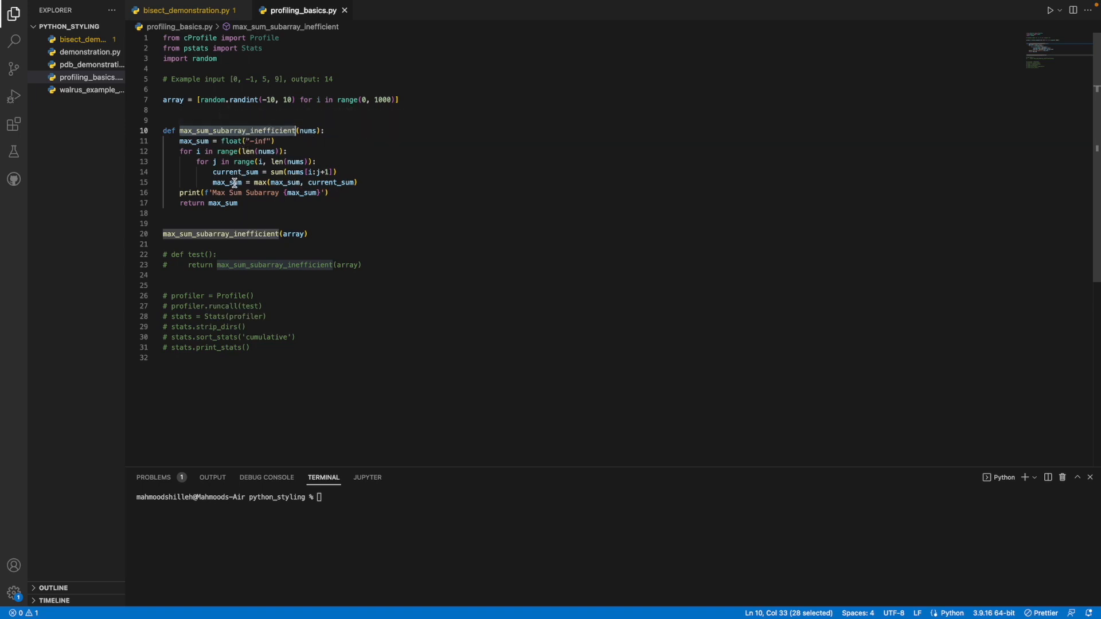
mouse_move(199, 36)
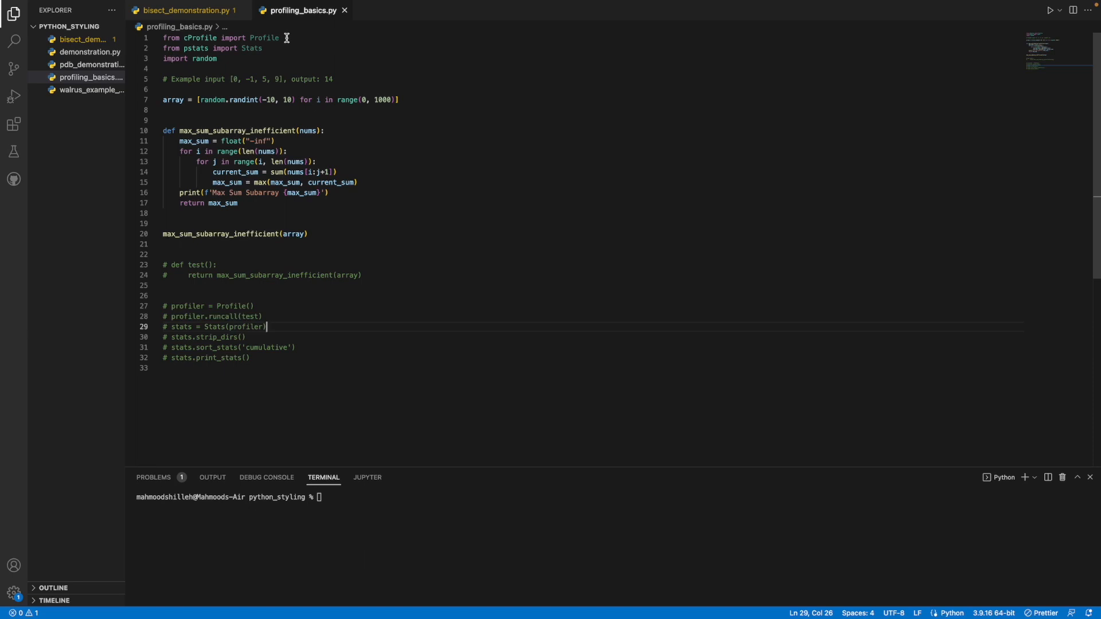
Step: Uncomment the test function and profiling block and remove the standalone max_sum_subarray_inefficient(array) call
left_click_drag(265, 327, 163, 275)
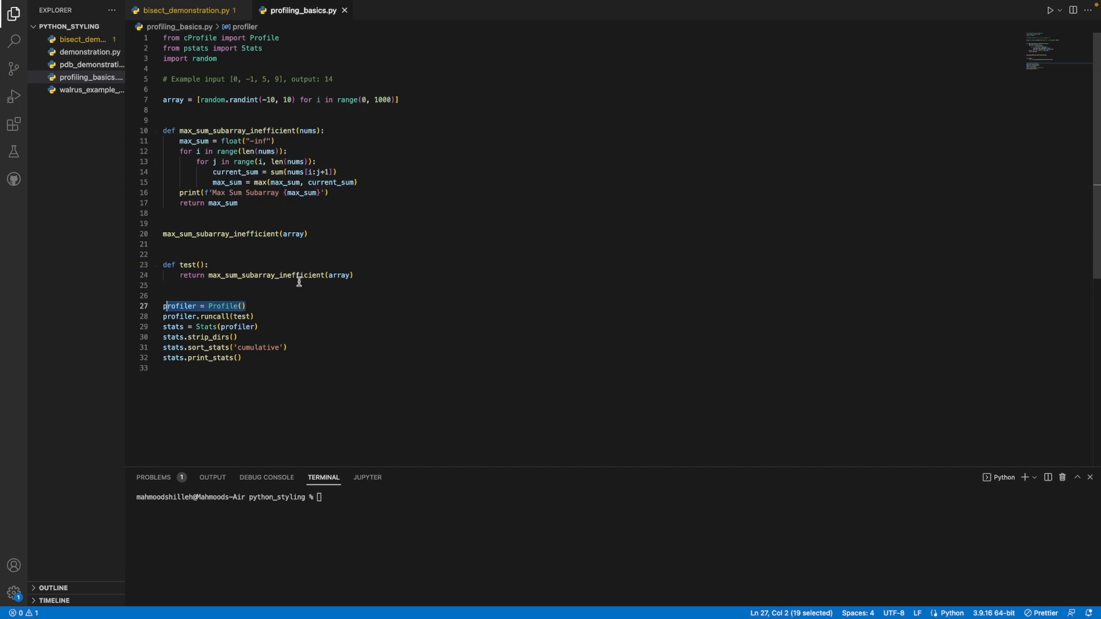
mouse_move(230, 316)
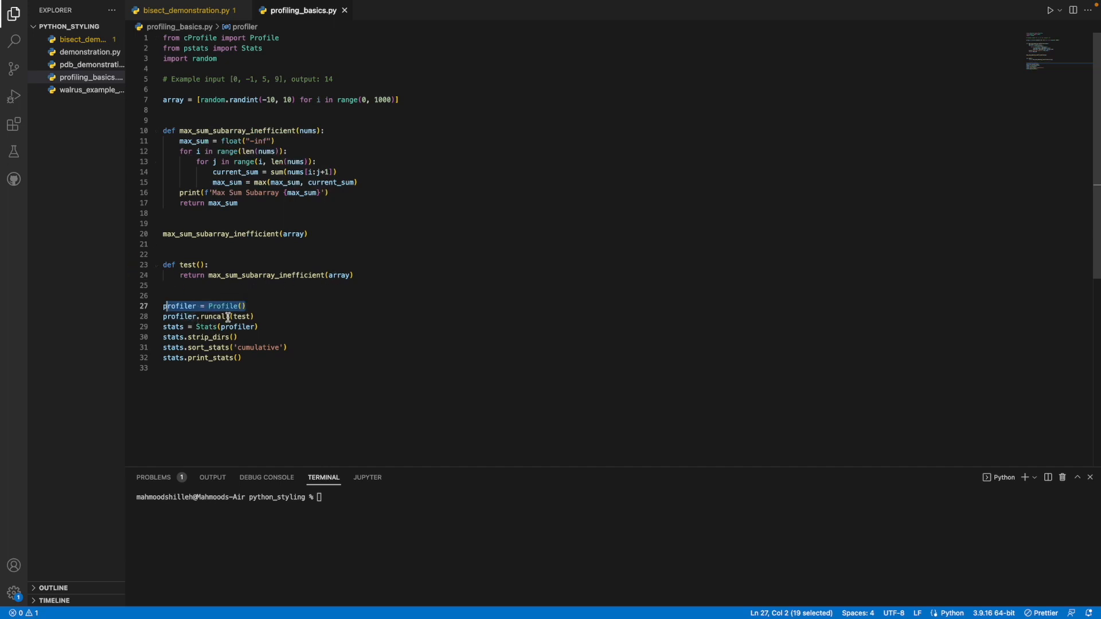
double_click(242, 317)
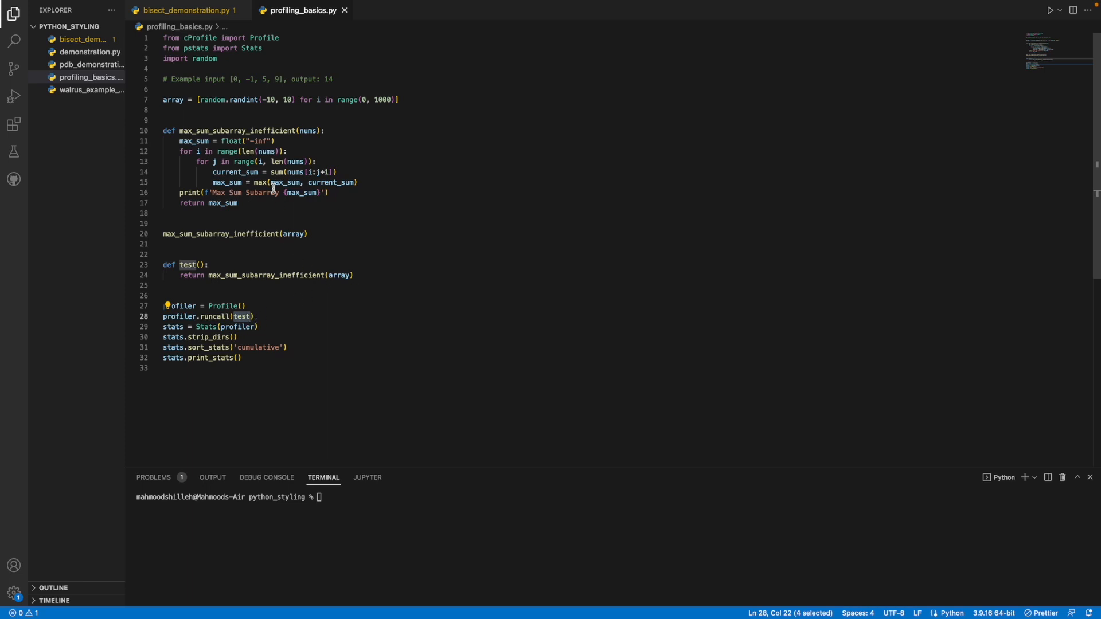
mouse_move(335, 274)
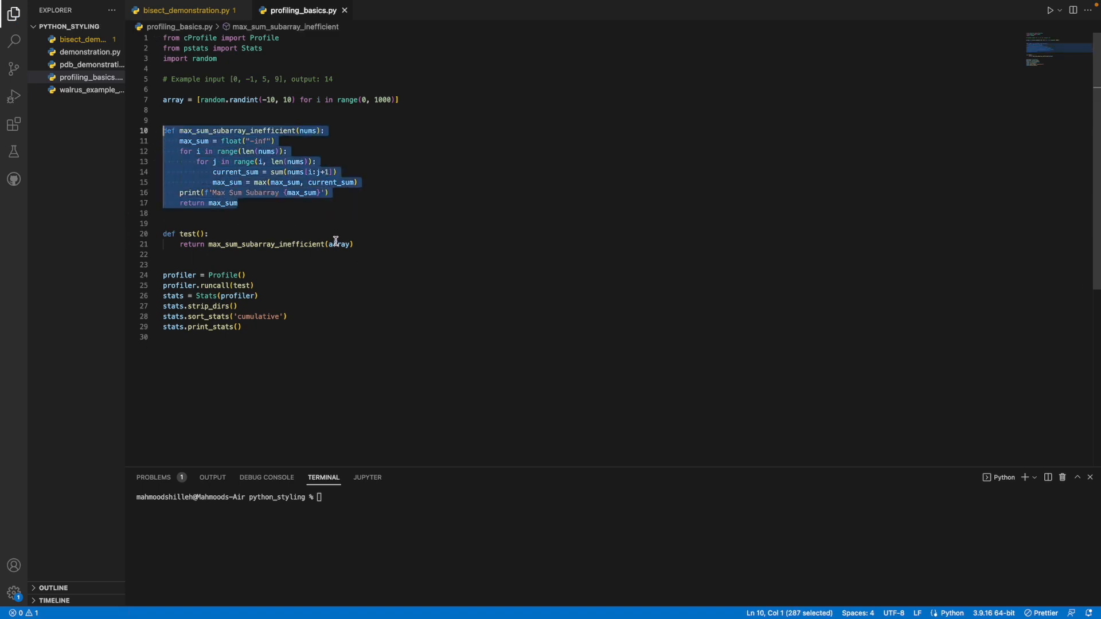
Step: Review the stats sorting and printing lines, then run profiling_basics.py to print cProfile stats sorted by cumulative time
double_click(337, 243)
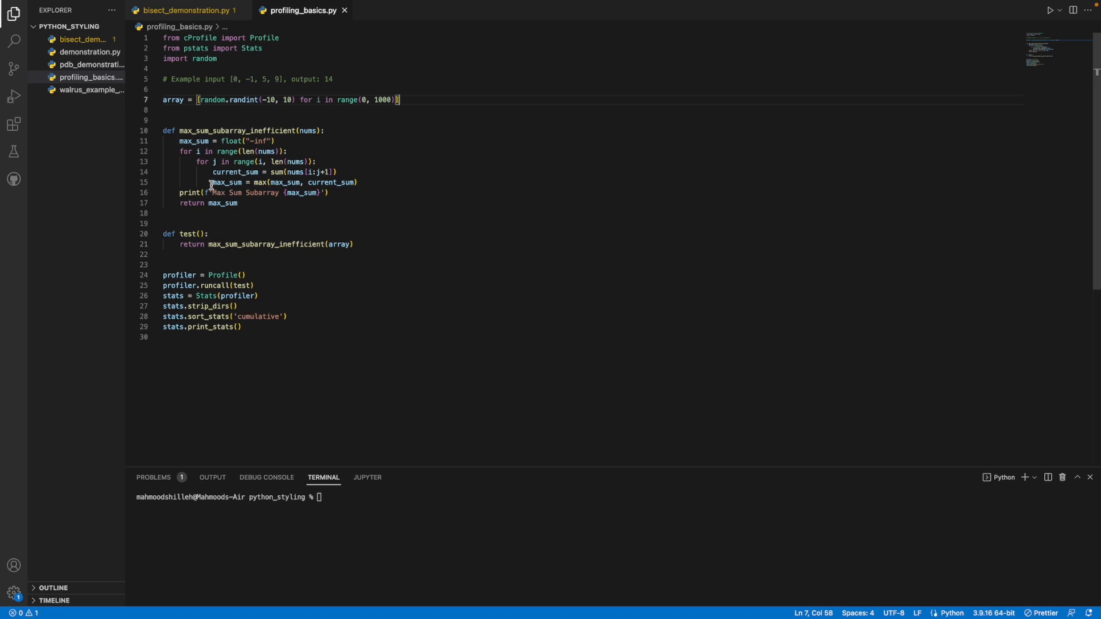
mouse_move(308, 227)
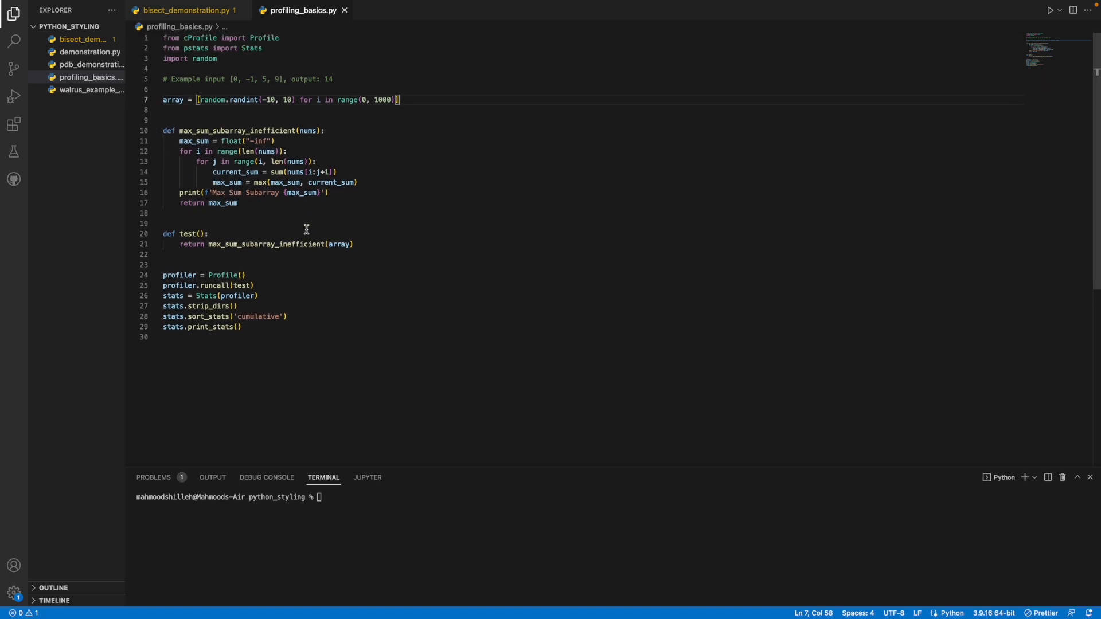
mouse_move(196, 48)
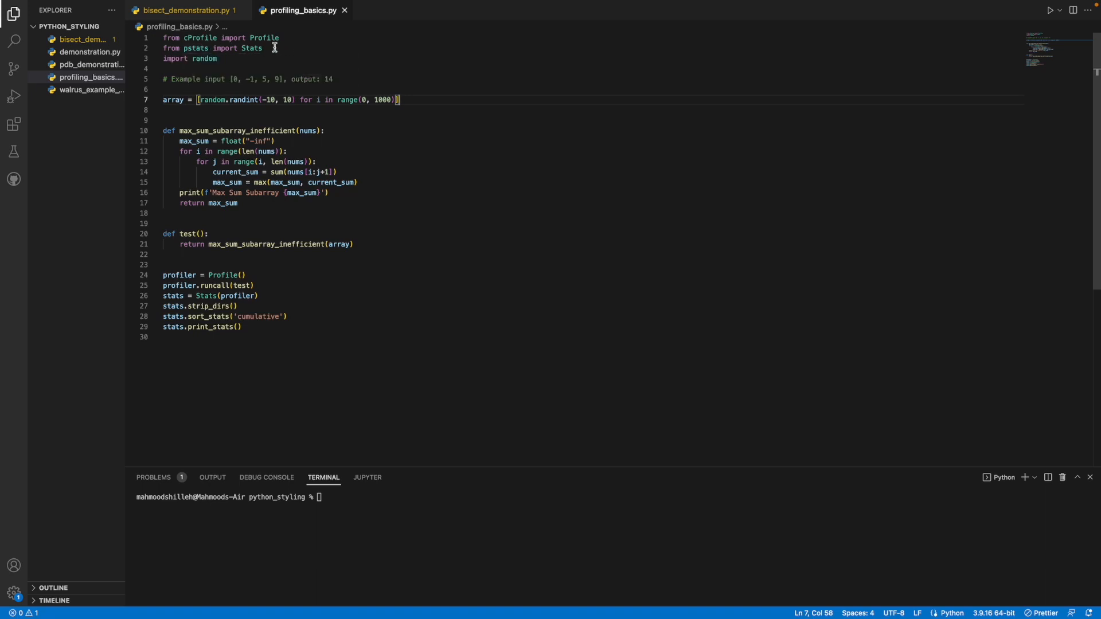
mouse_move(280, 227)
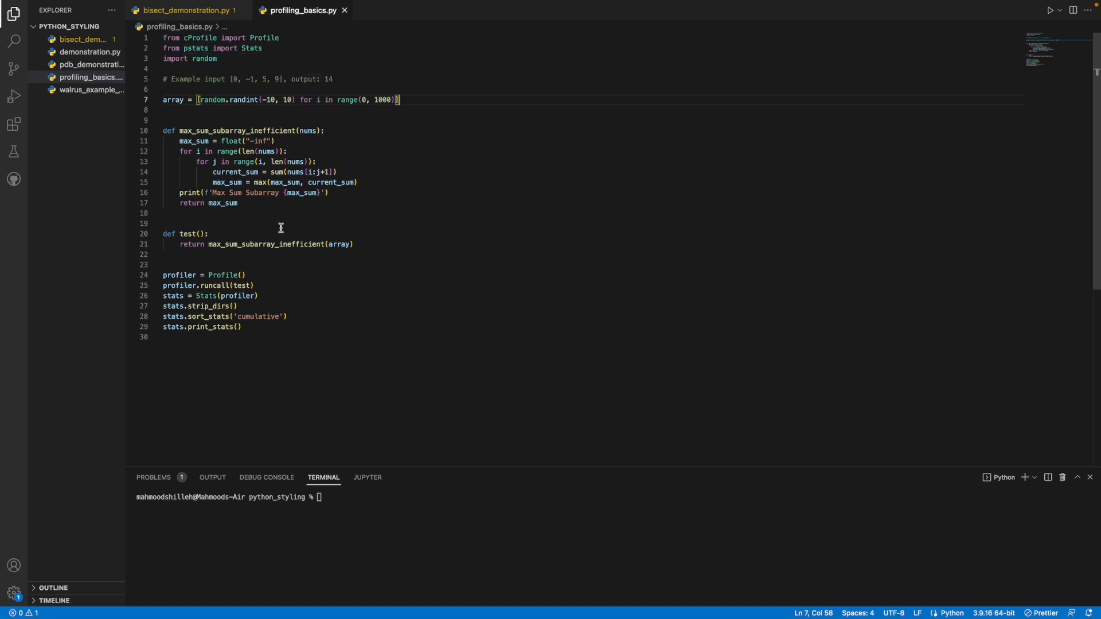
mouse_move(254, 330)
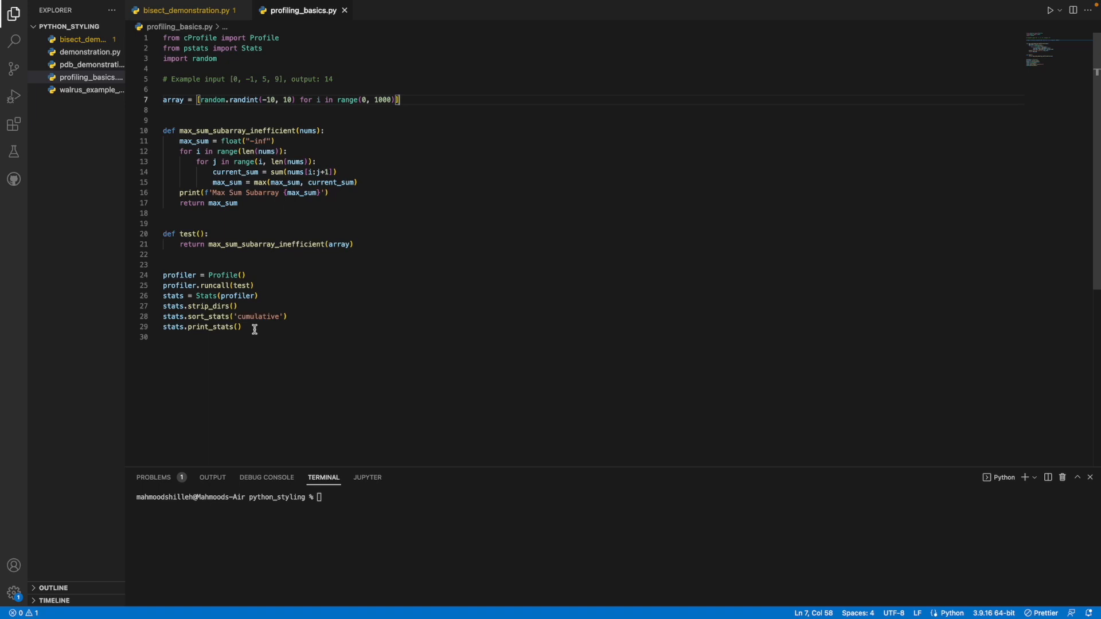
mouse_move(258, 333)
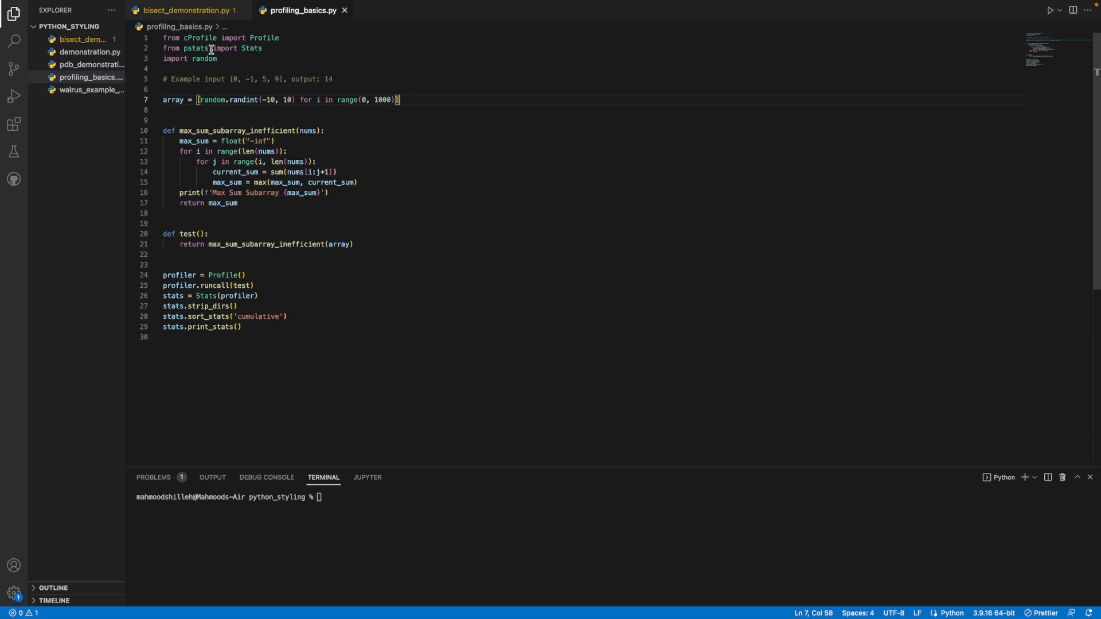
mouse_move(283, 43)
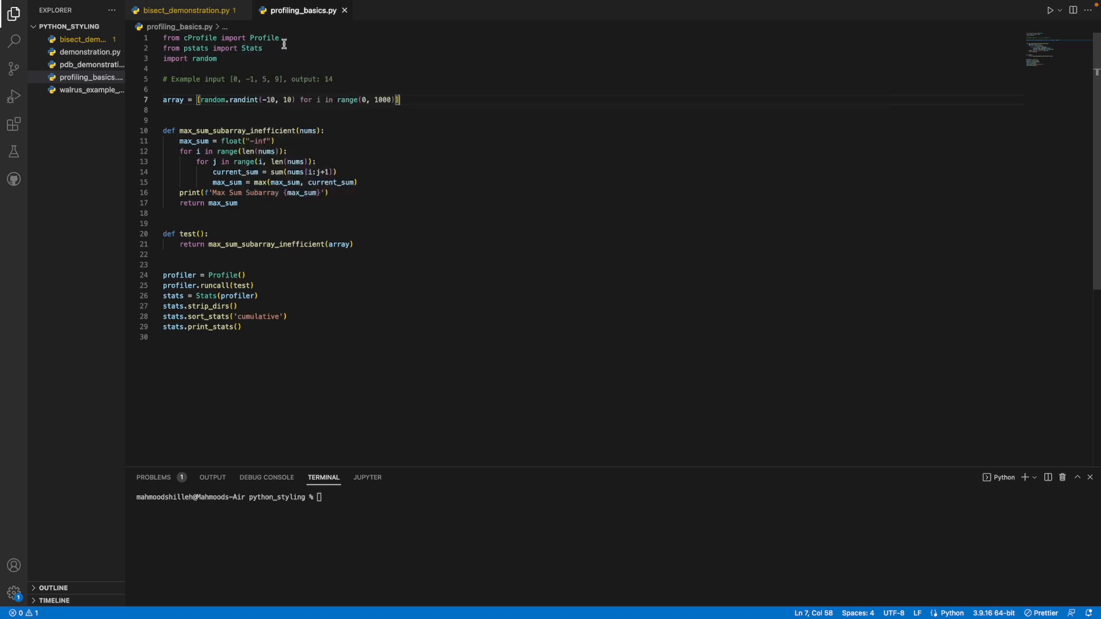
mouse_move(198, 48)
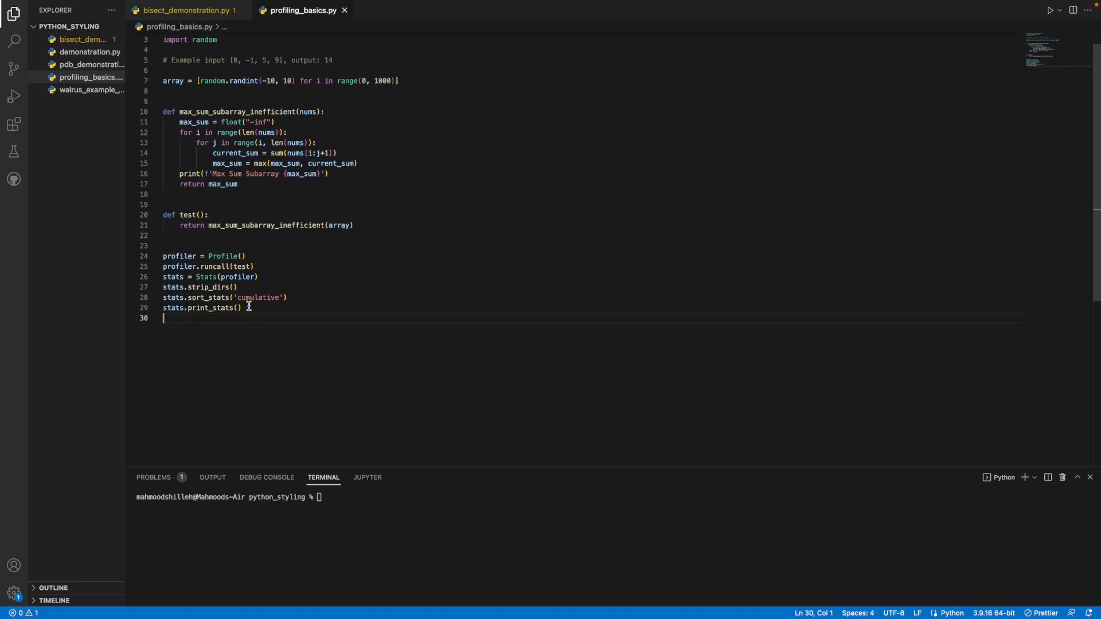
left_click_drag(163, 277, 242, 308)
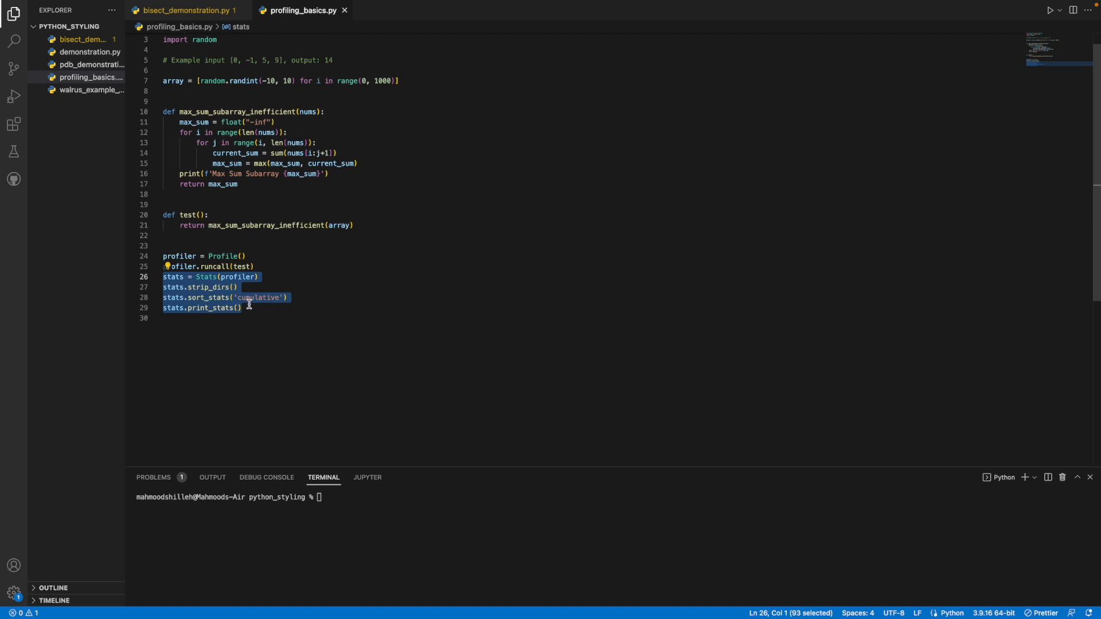
left_click(260, 301)
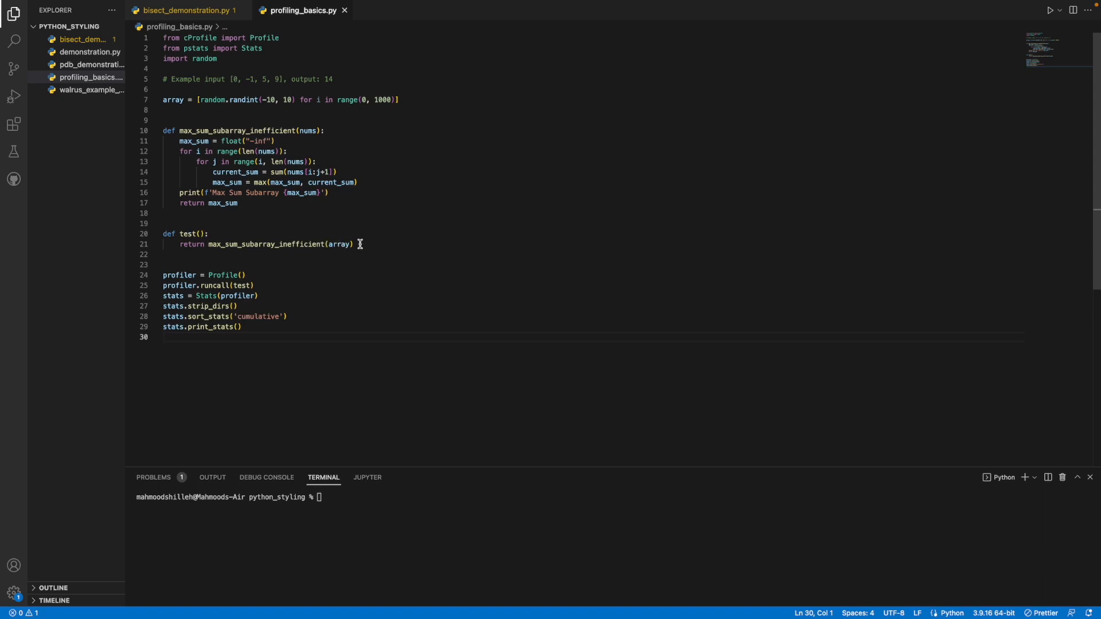
mouse_move(243, 199)
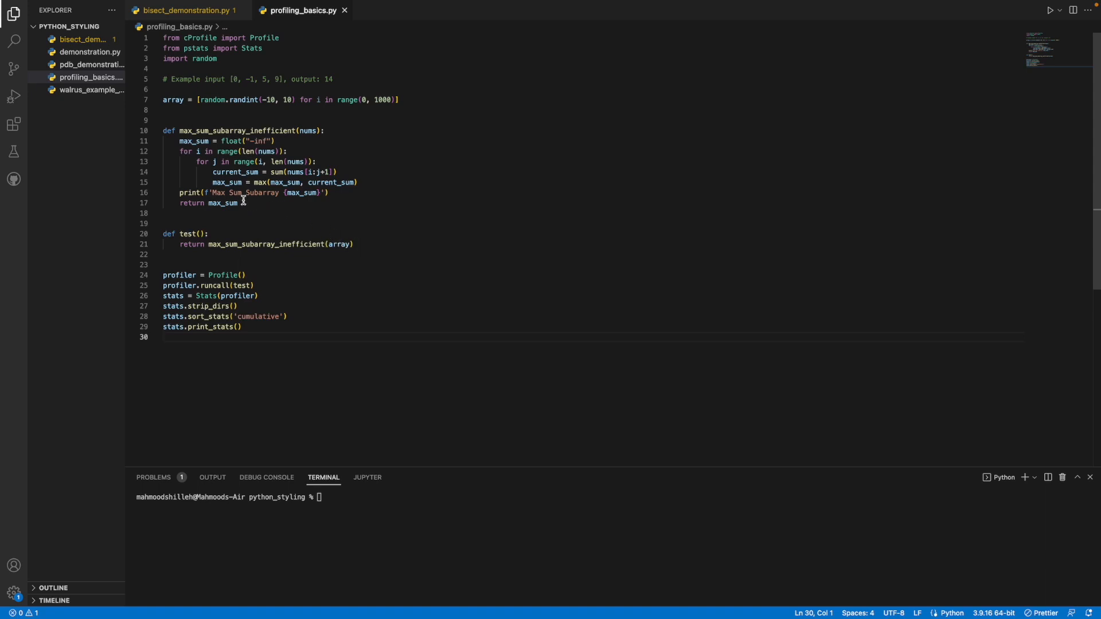
mouse_move(278, 300)
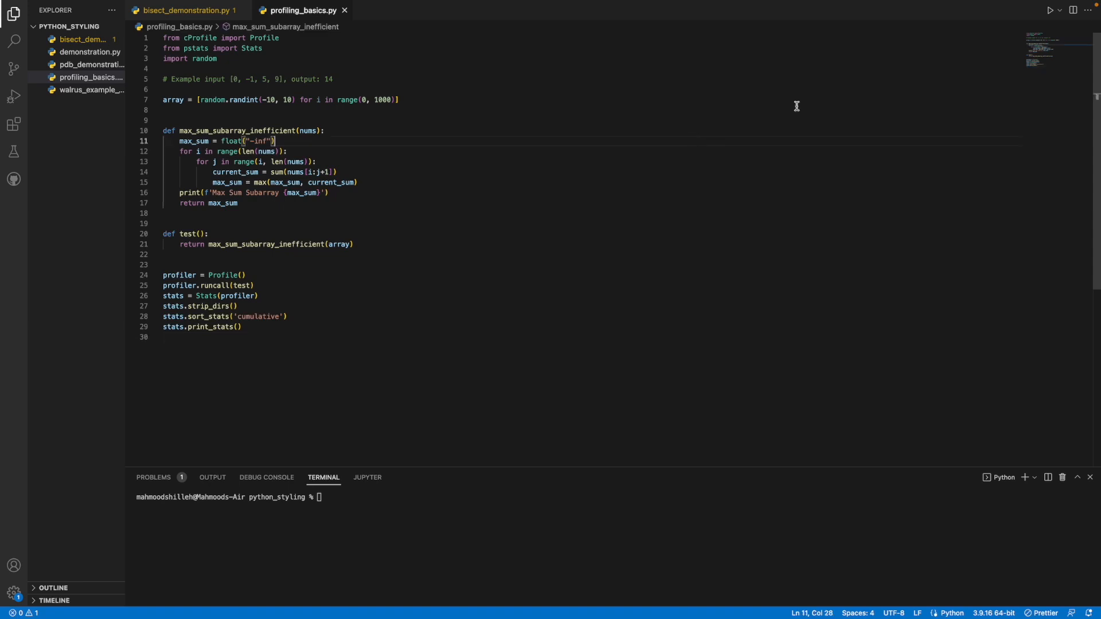
left_click(1050, 11)
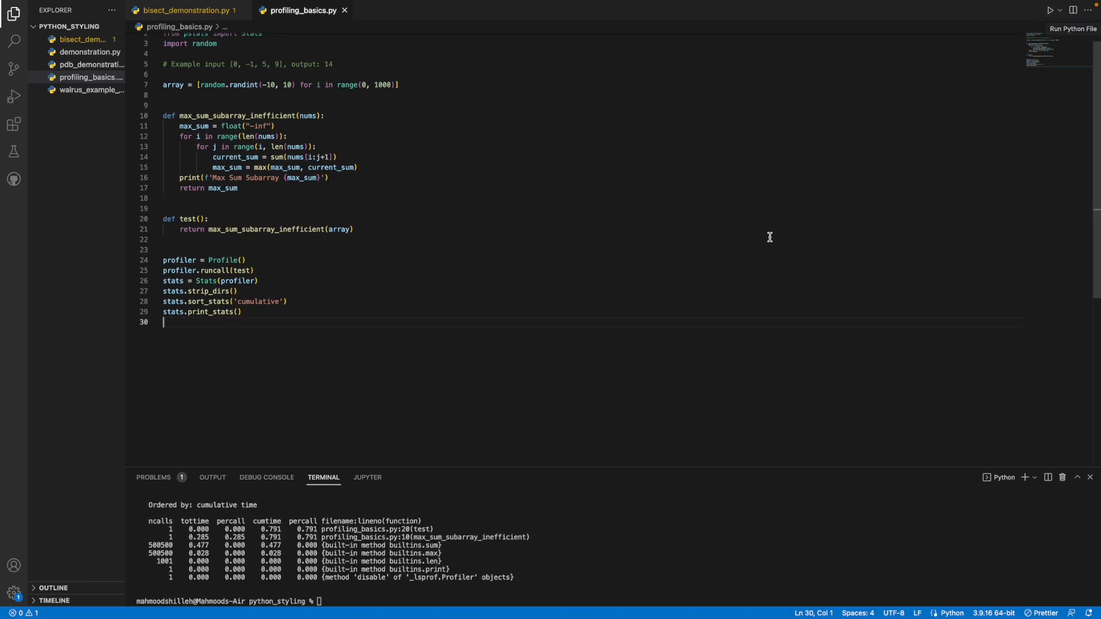
mouse_move(220, 555)
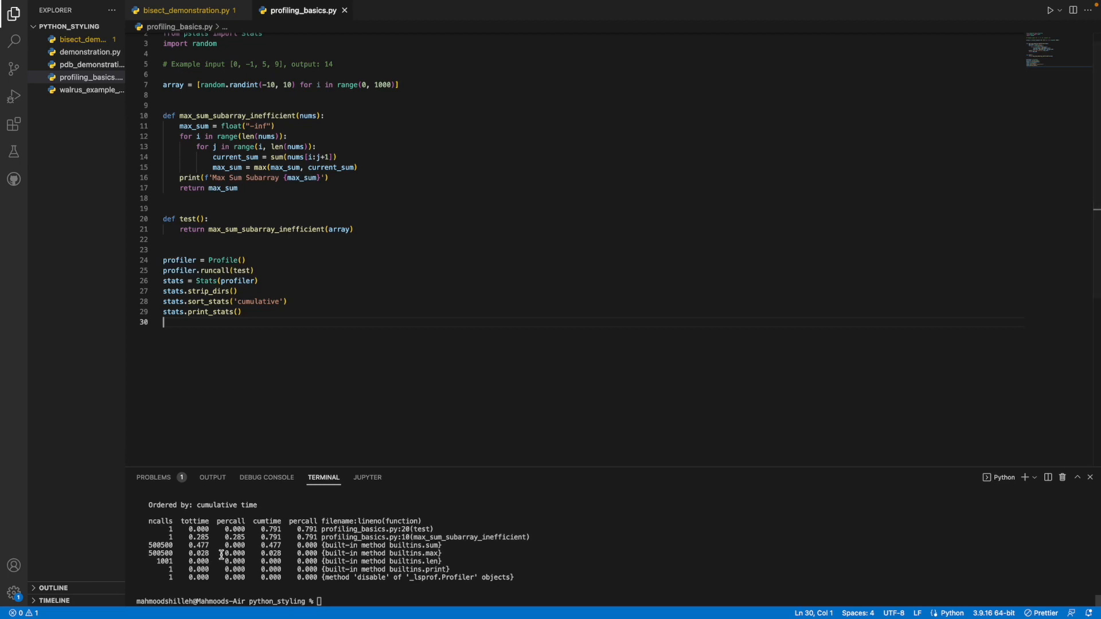
mouse_move(189, 524)
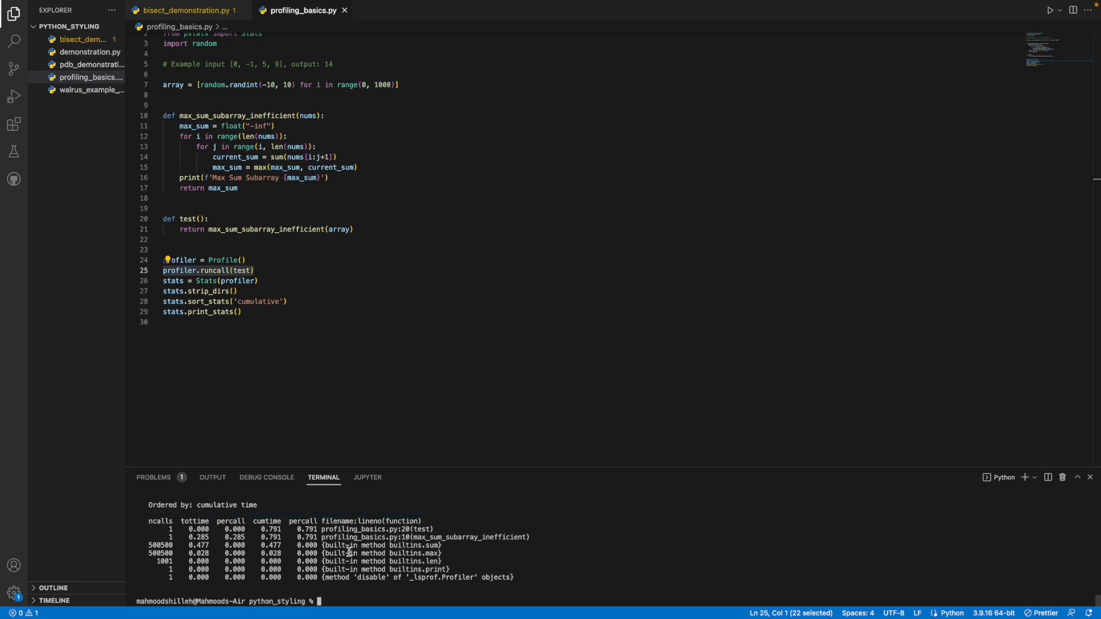
mouse_move(364, 532)
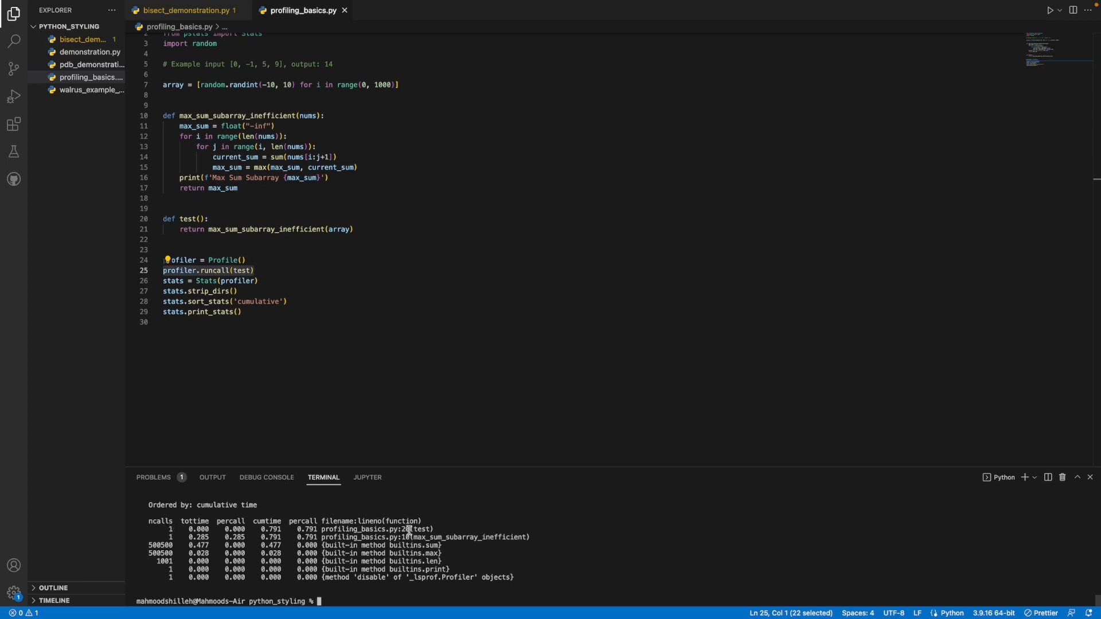
double_click(187, 218)
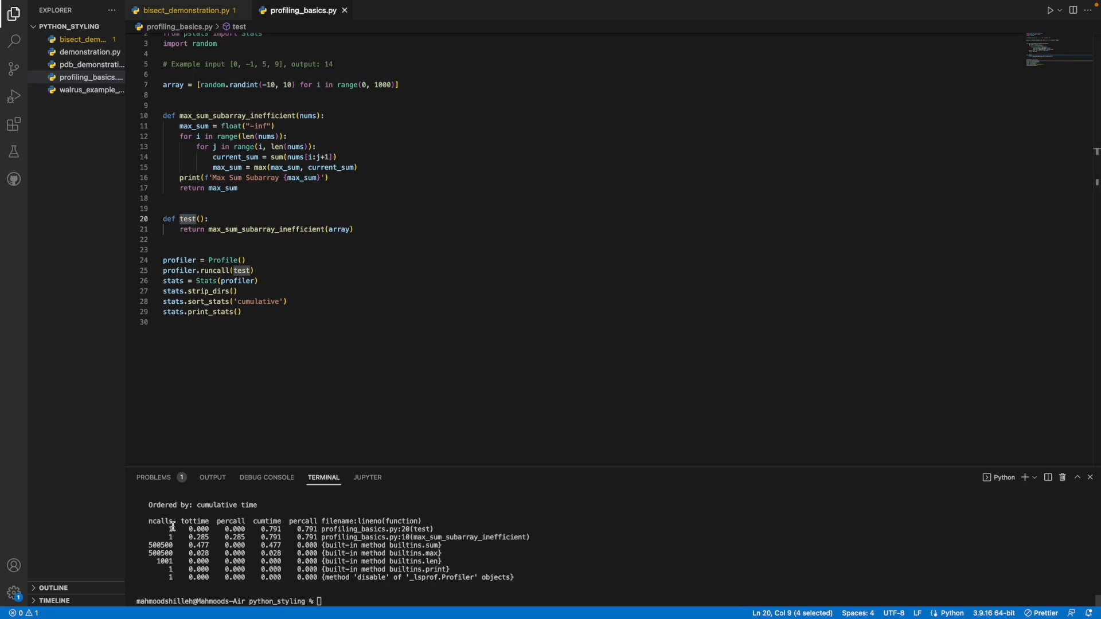
double_click(469, 537)
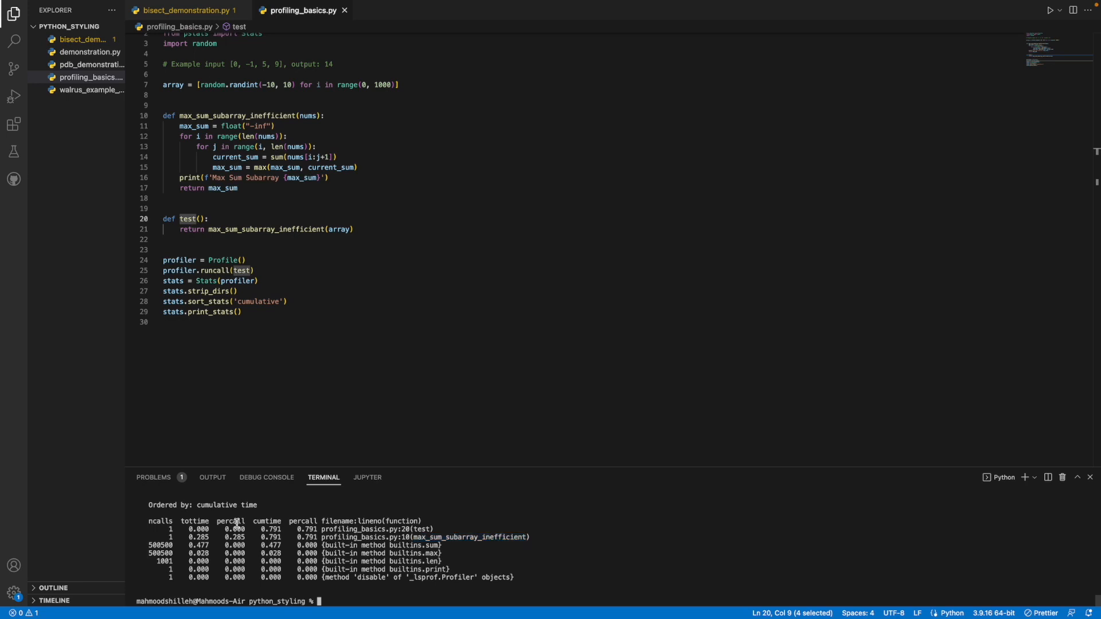
double_click(235, 521)
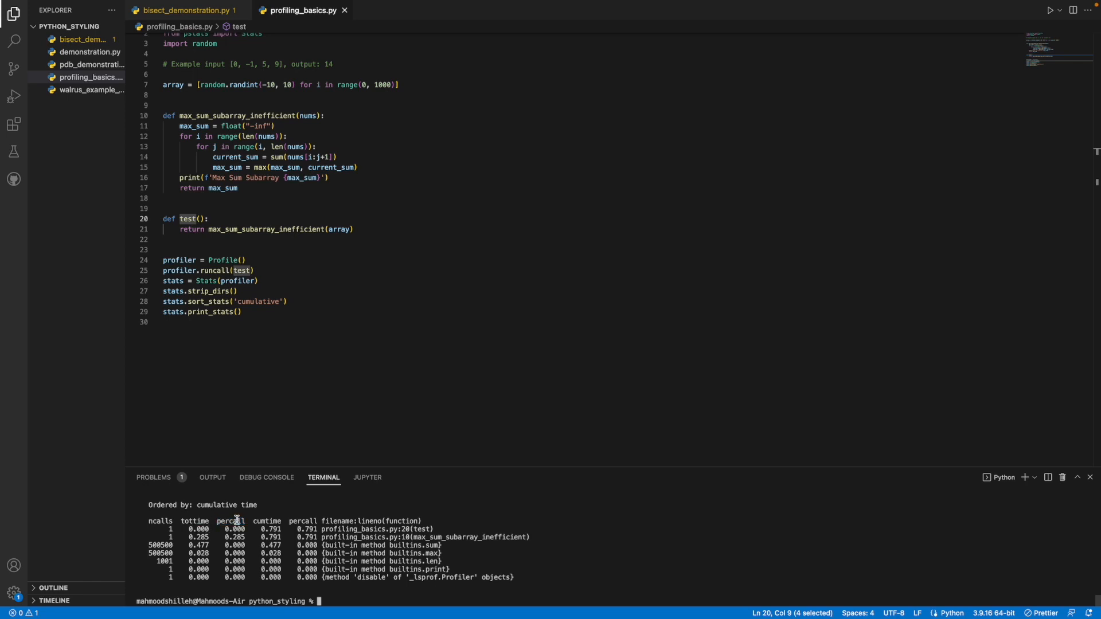
double_click(195, 520)
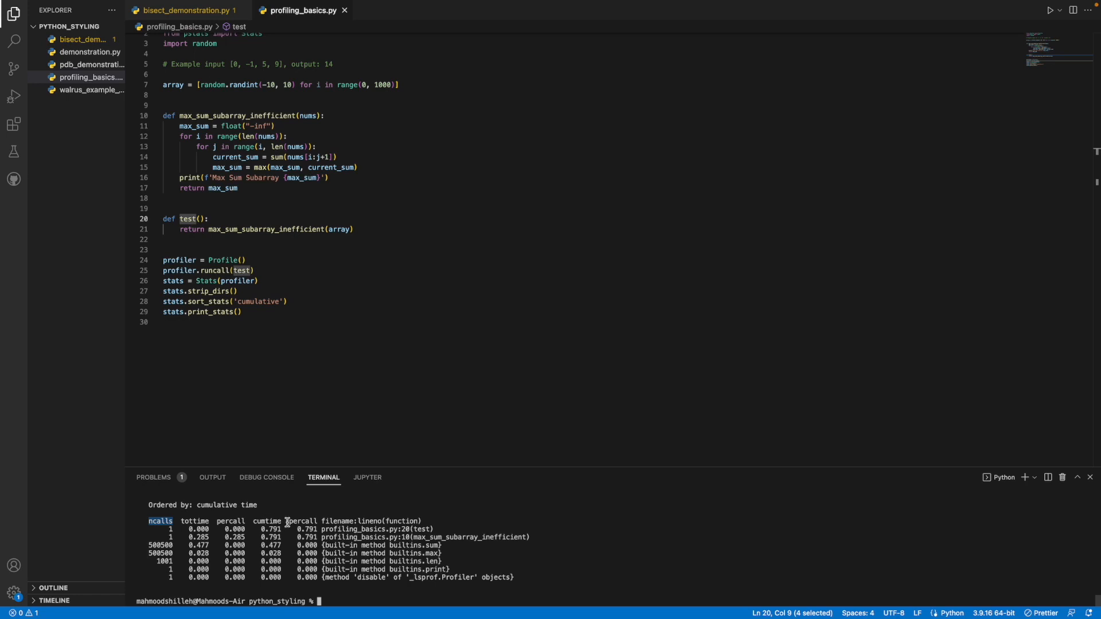
double_click(265, 521)
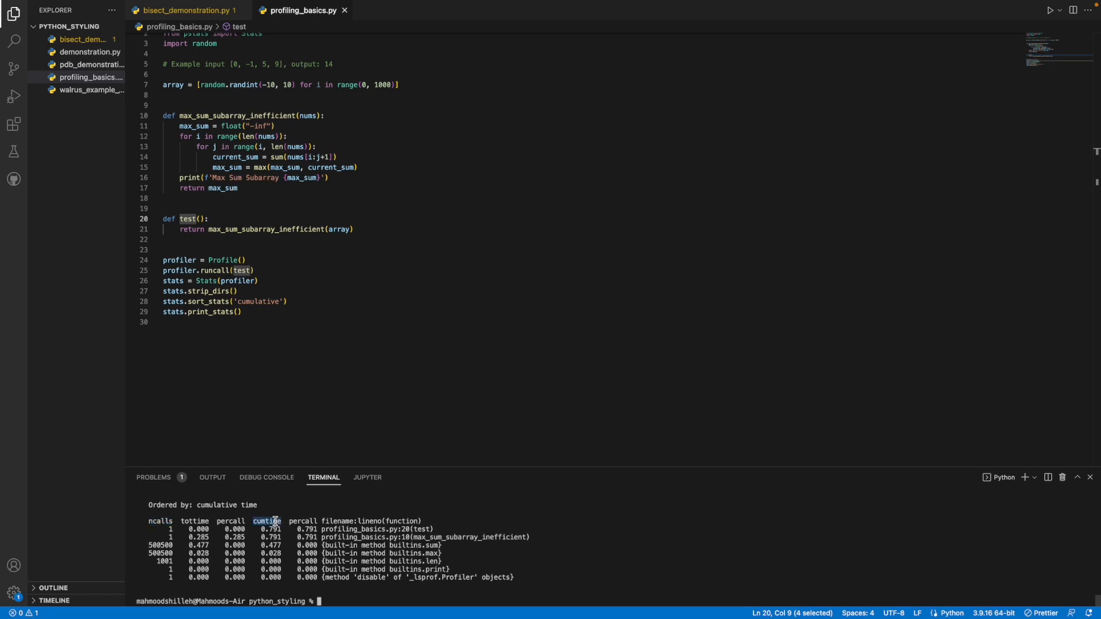
double_click(159, 521)
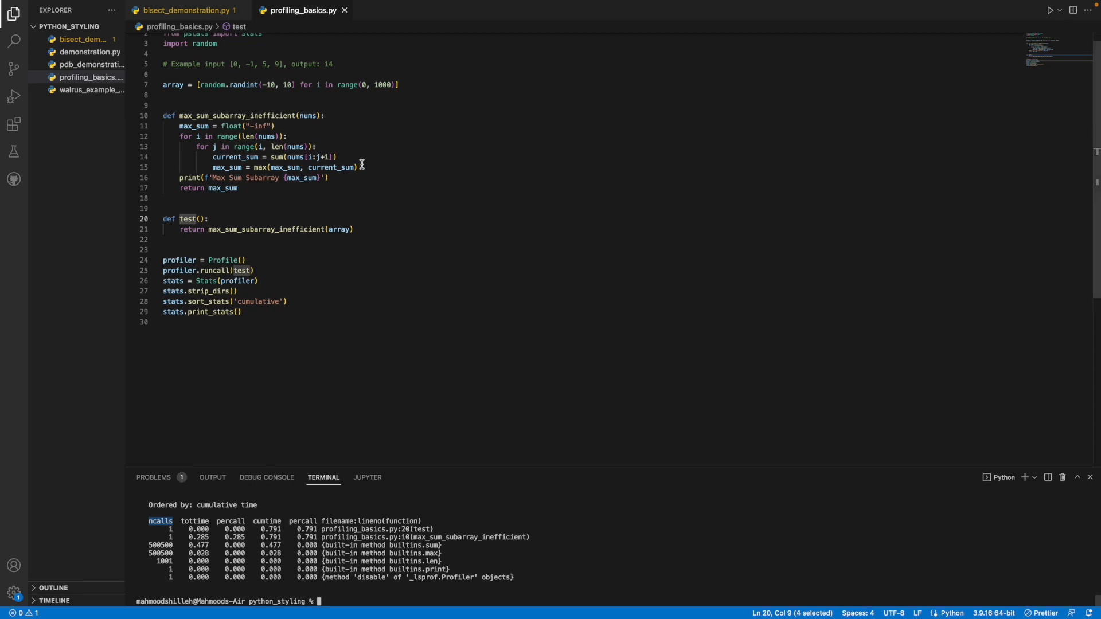
left_click_drag(360, 168, 288, 135)
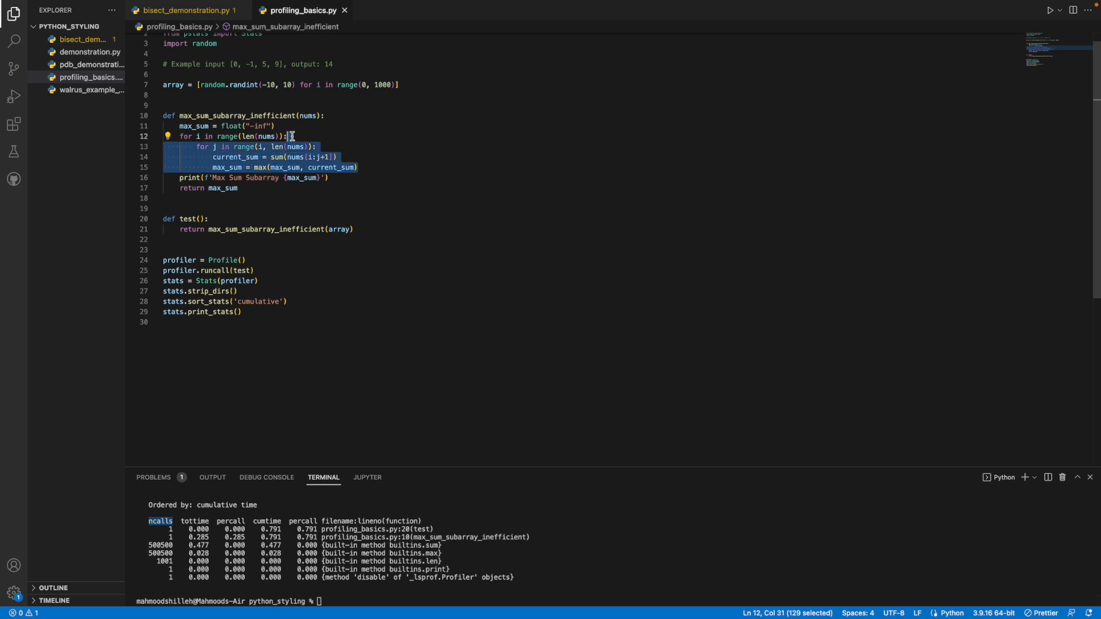
mouse_move(245, 157)
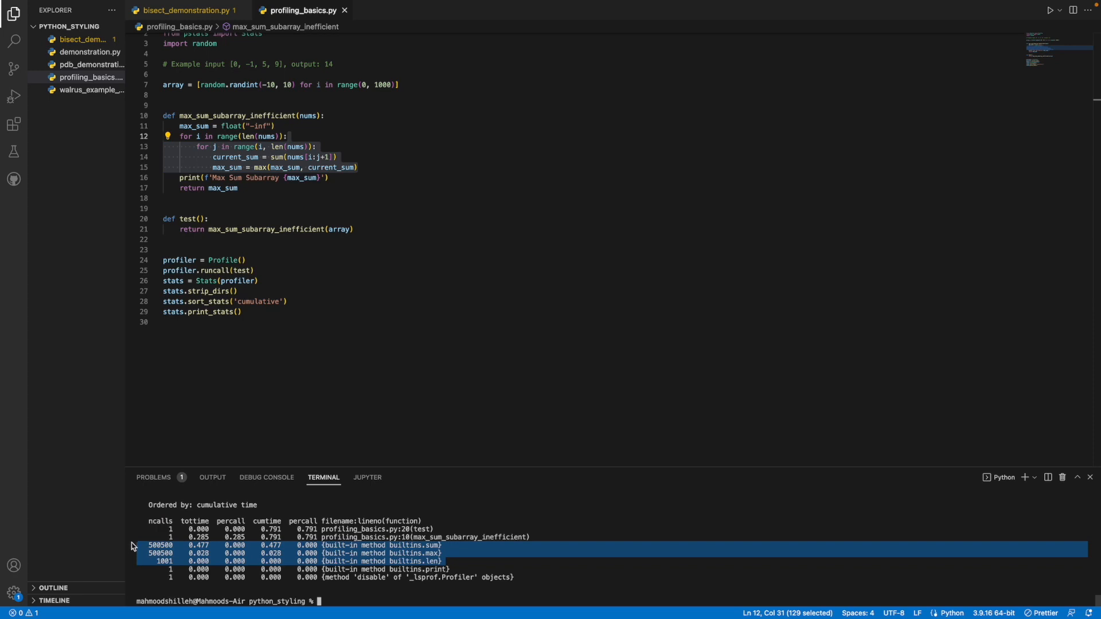
mouse_move(205, 414)
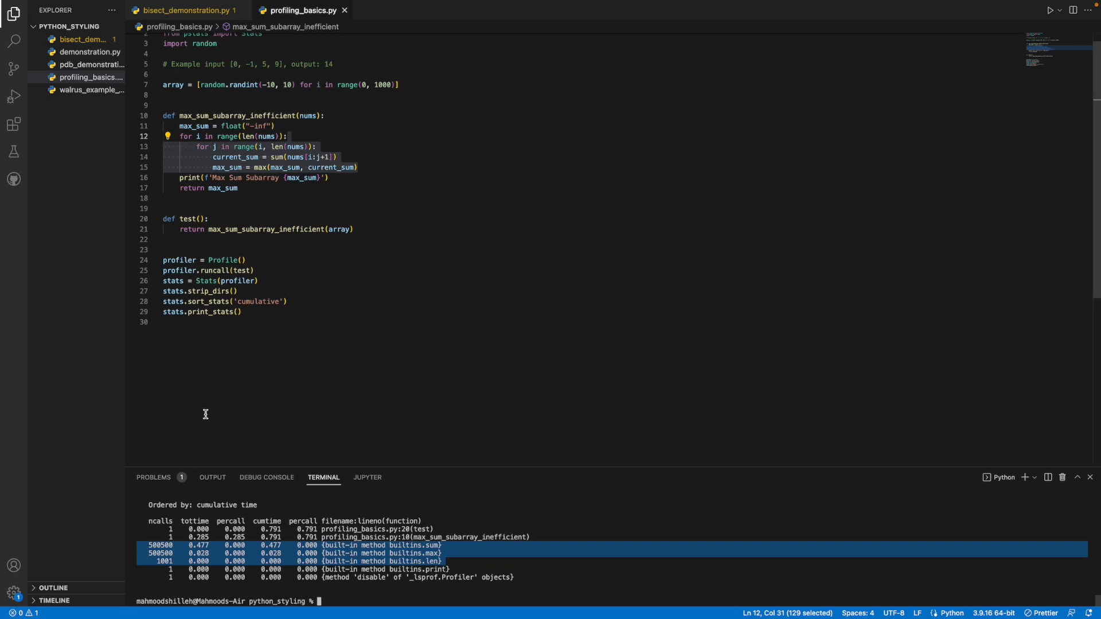
mouse_move(202, 168)
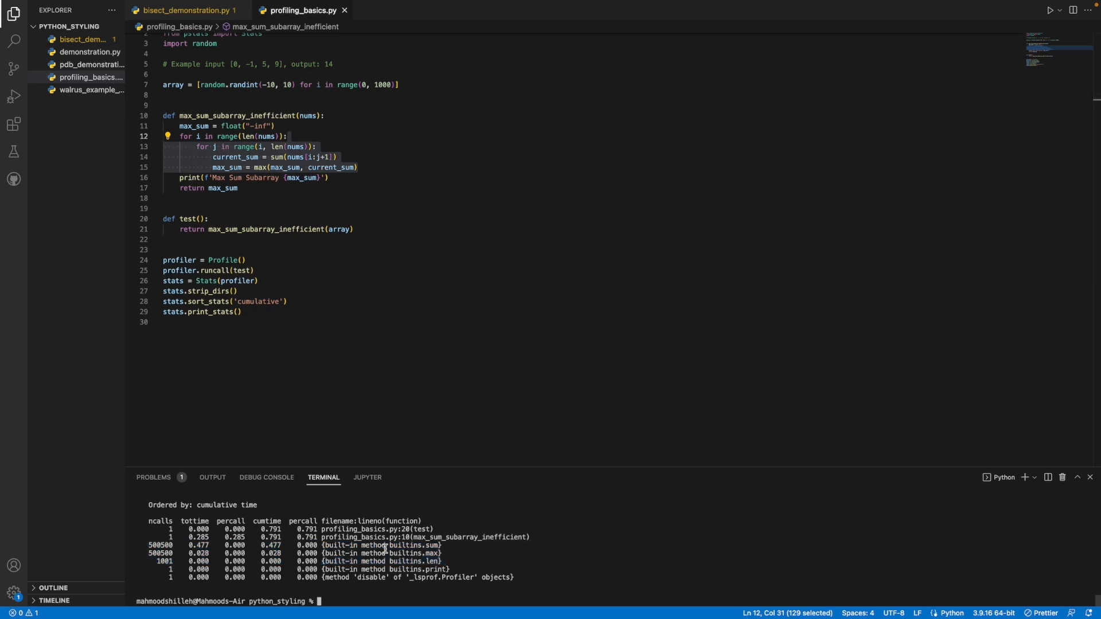
double_click(433, 546)
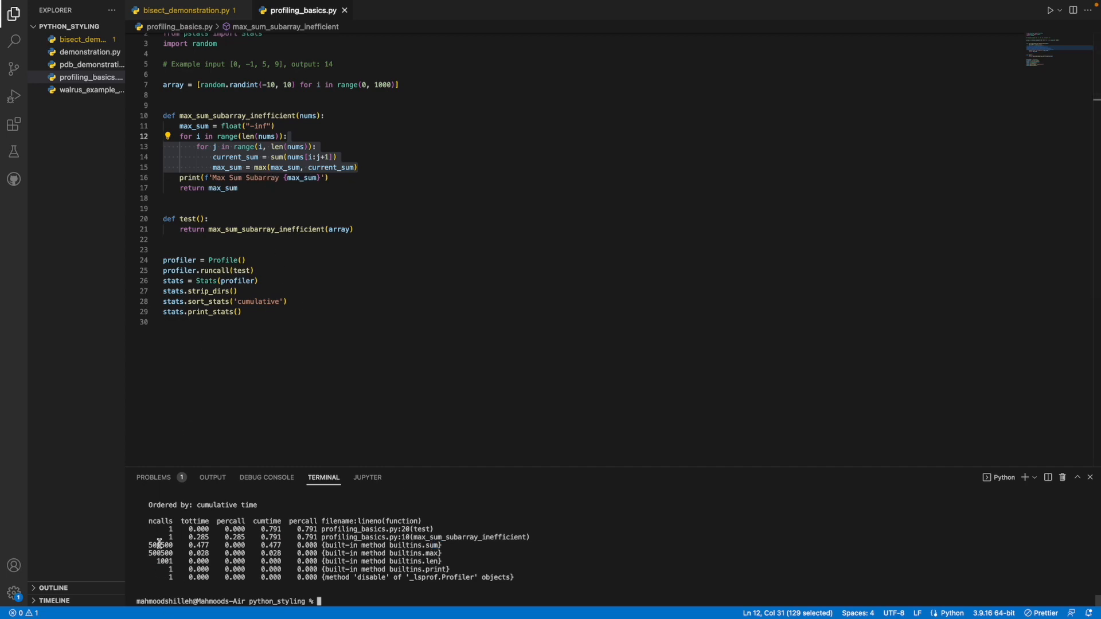
double_click(161, 545)
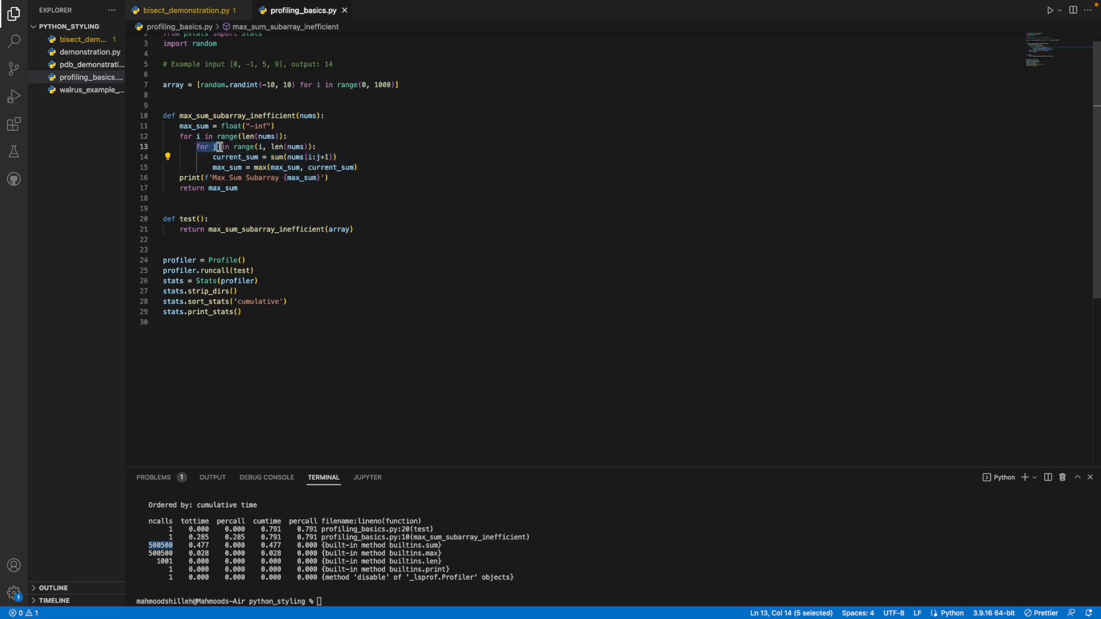
left_click_drag(218, 146, 358, 168)
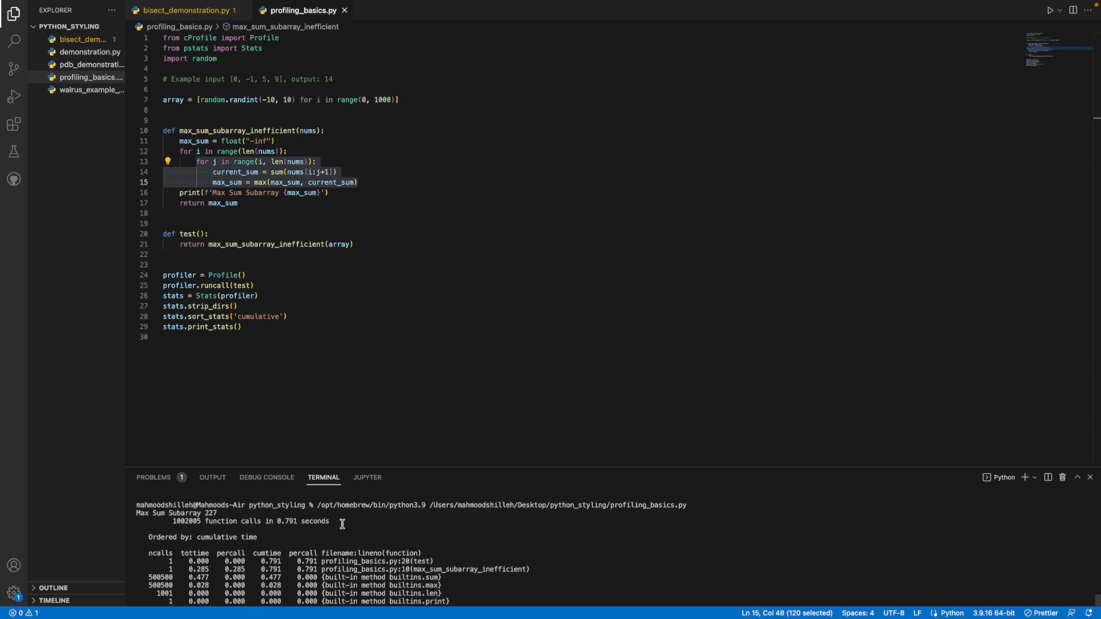
double_click(301, 521)
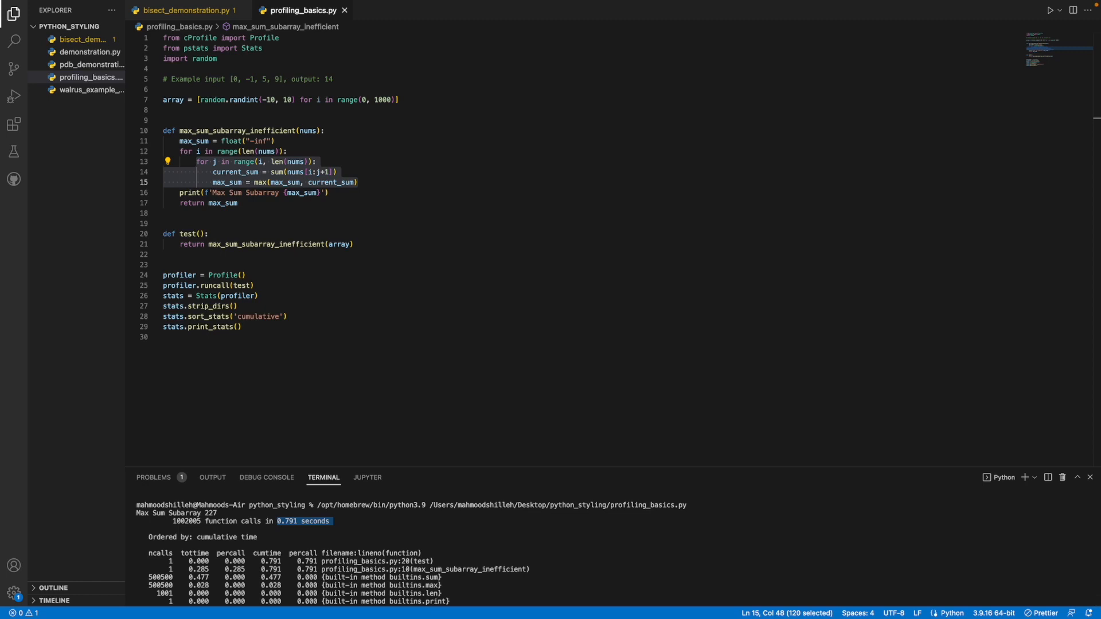
mouse_move(240, 199)
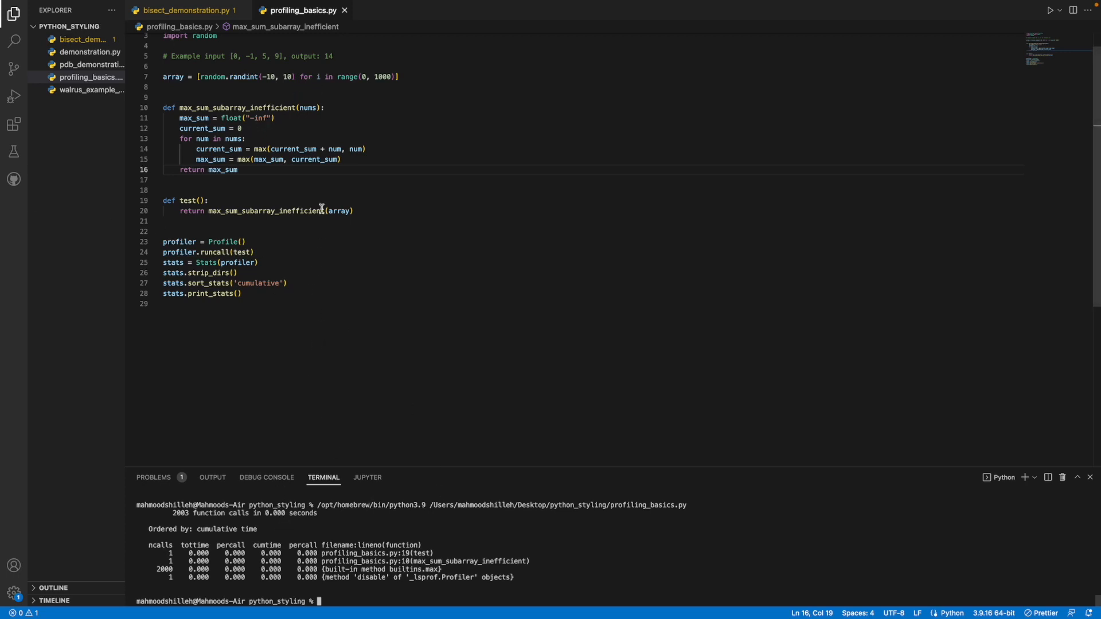
mouse_move(324, 194)
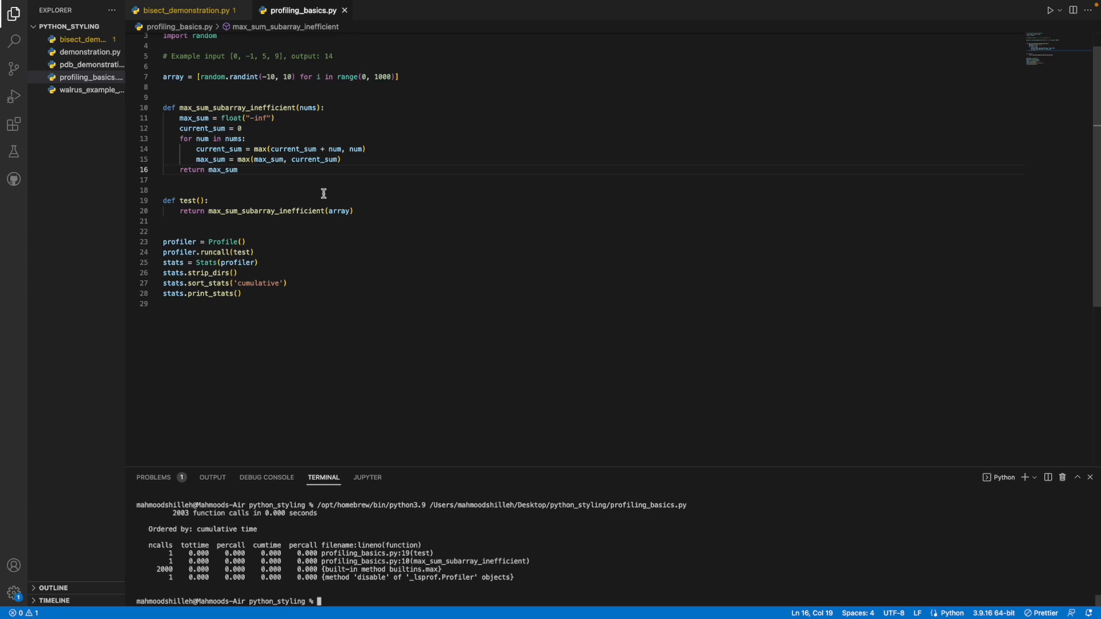
Step: Rewrite max_sum_subarray_inefficient as a single-pass running-sum loop and re-profile, showing 2,003 calls in 0.000 seconds
double_click(238, 108)
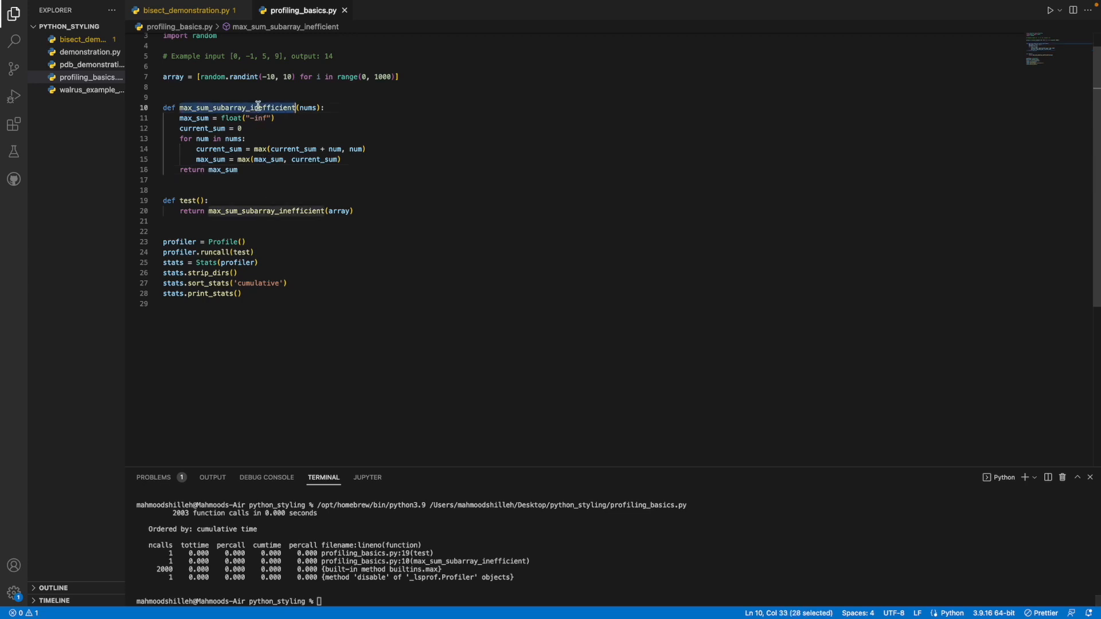
mouse_move(258, 107)
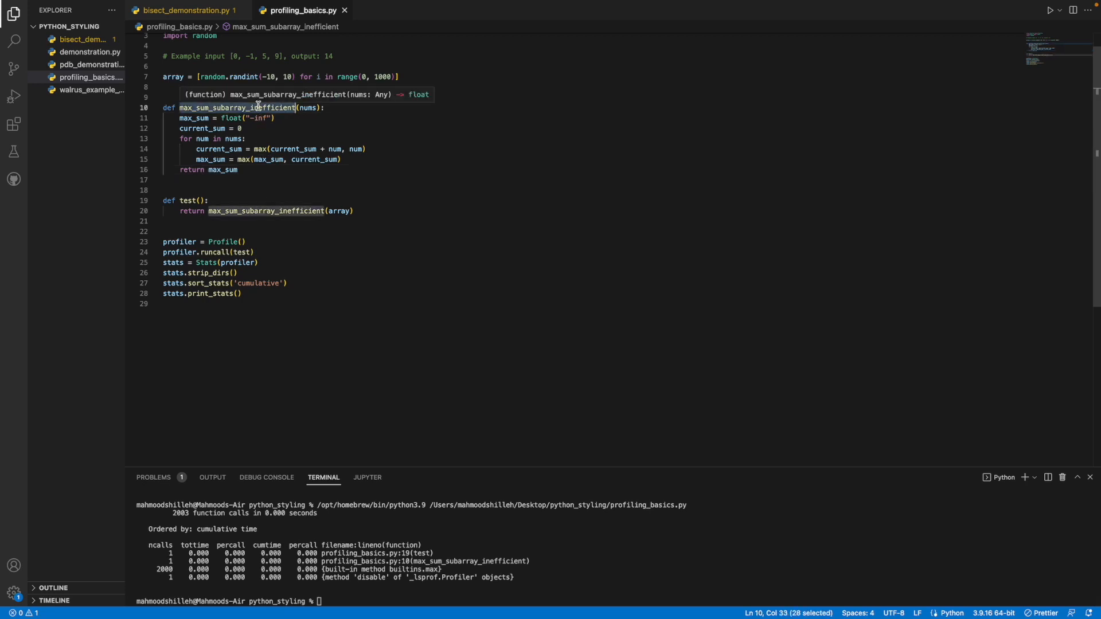